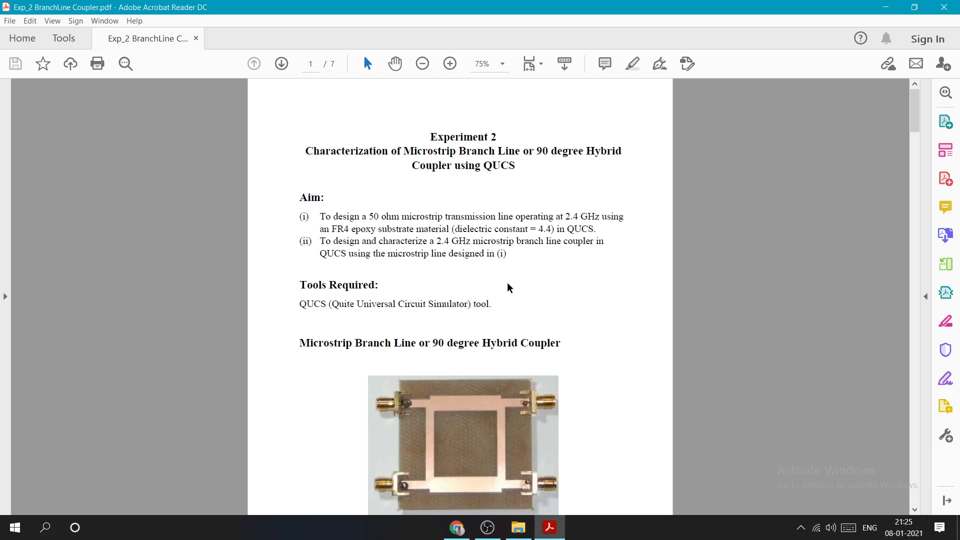
mouse_move(517, 276)
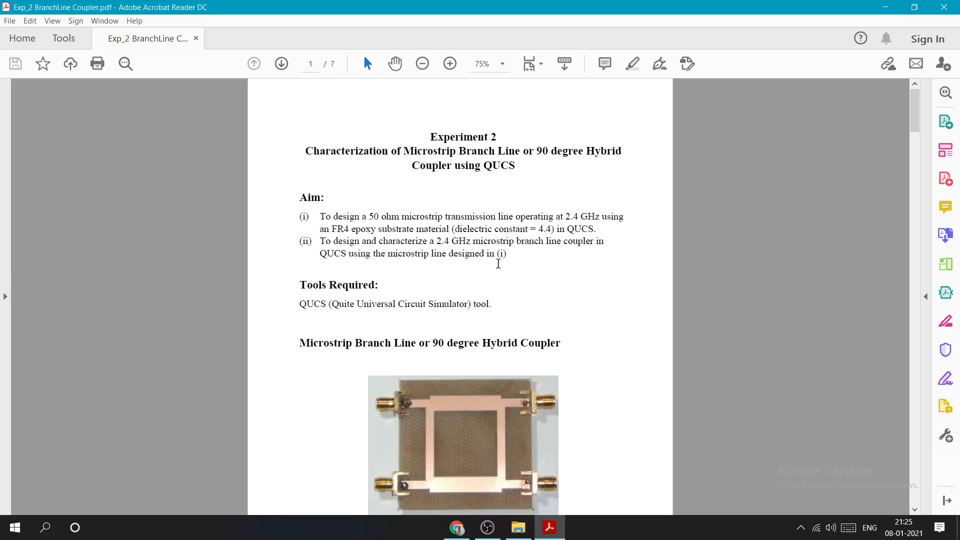
- Scroll the Exp_2 handout to page 4 showing Fig. 5, the QUCS transmission line schematic
double_click(493, 241)
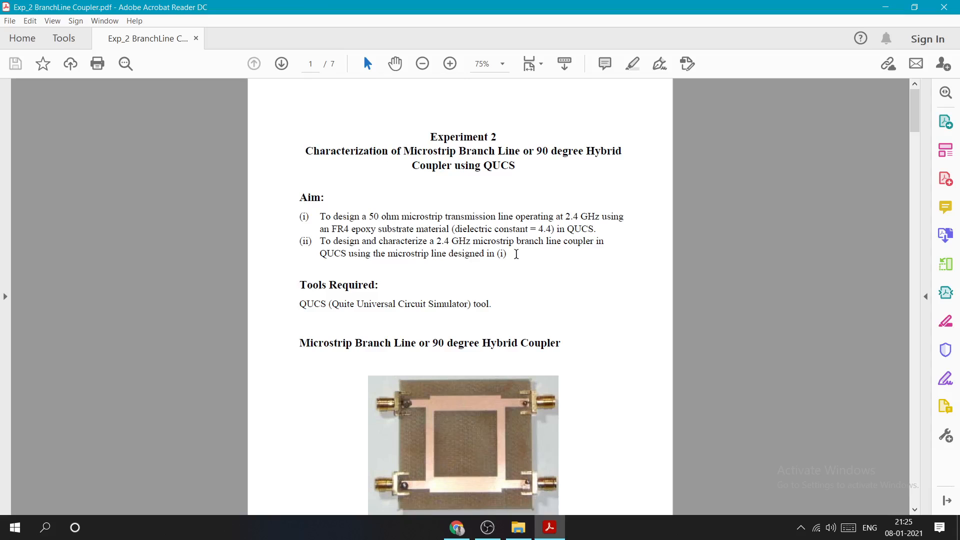
scroll("down", 3)
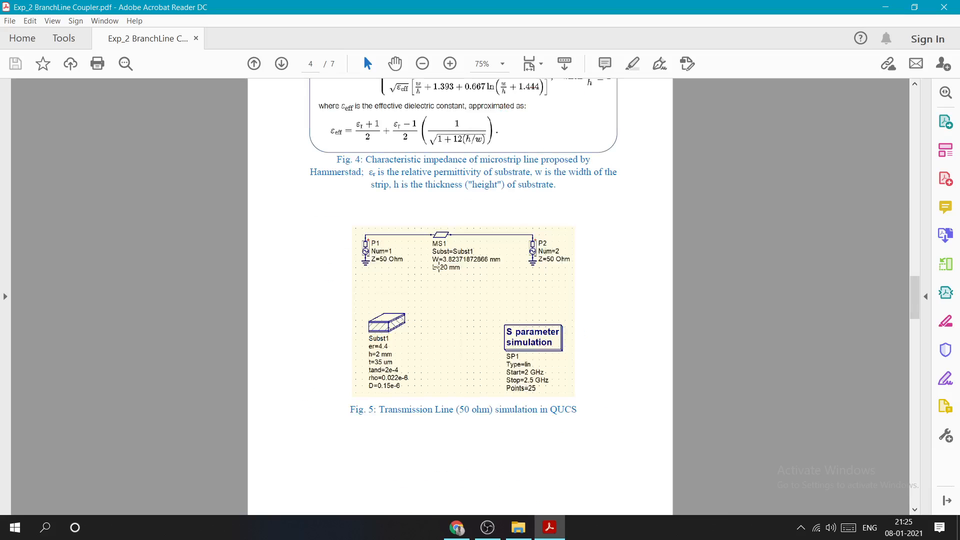
- Launch Qucs via the qucs.bat shortcut in D:\study\QUCS
left_click(518, 527)
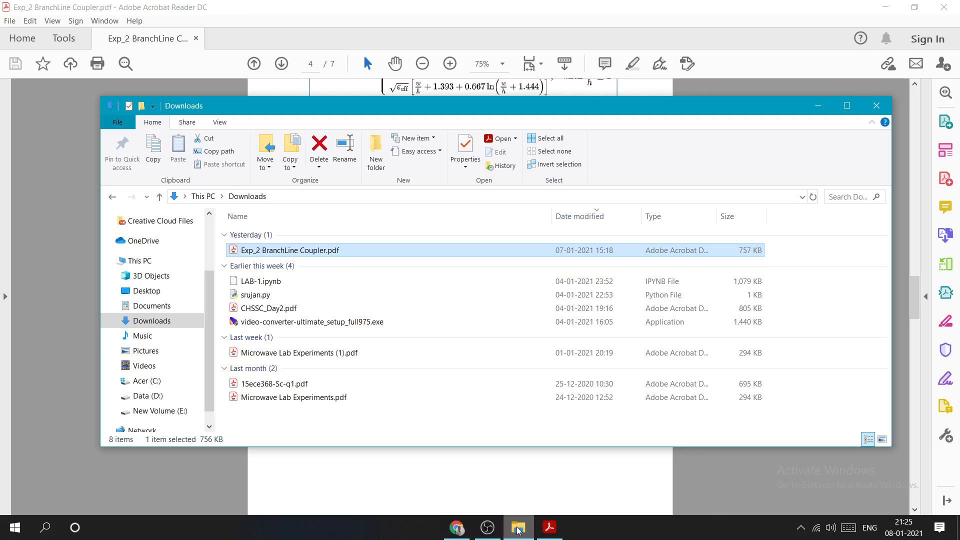
left_click(140, 260)
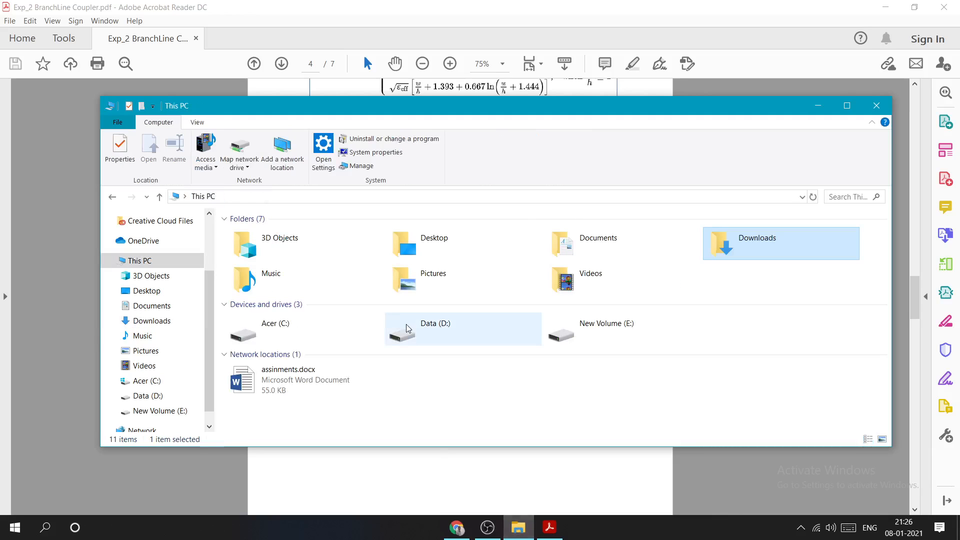
double_click(434, 323)
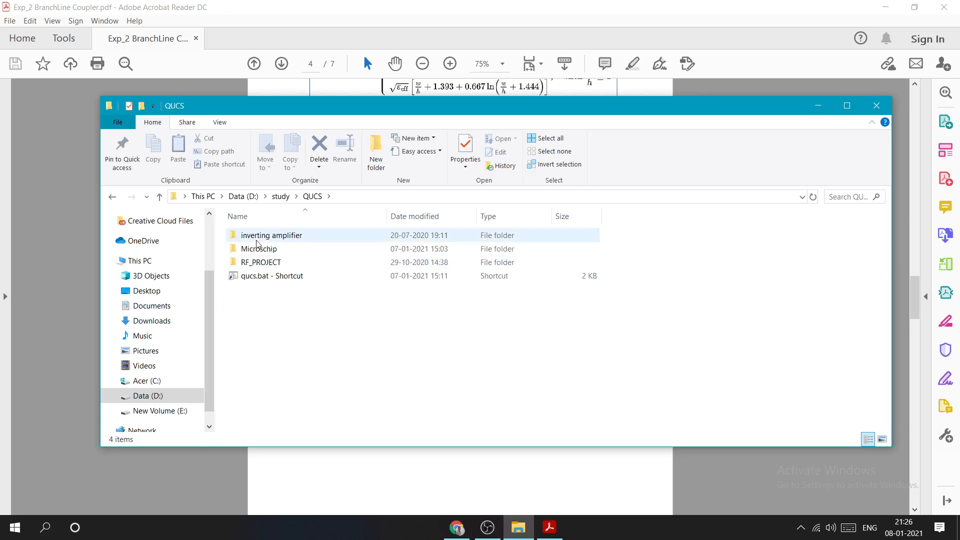
left_click(271, 276)
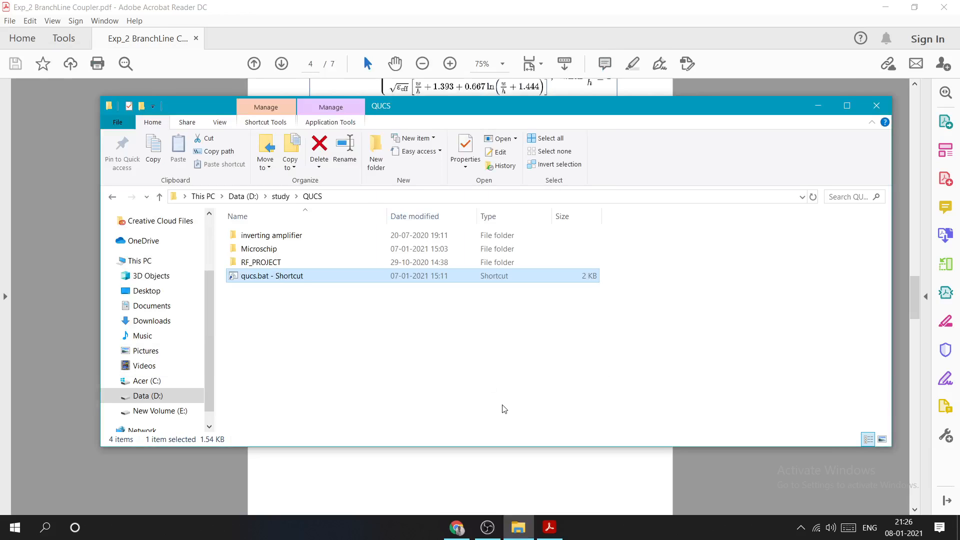
double_click(271, 276)
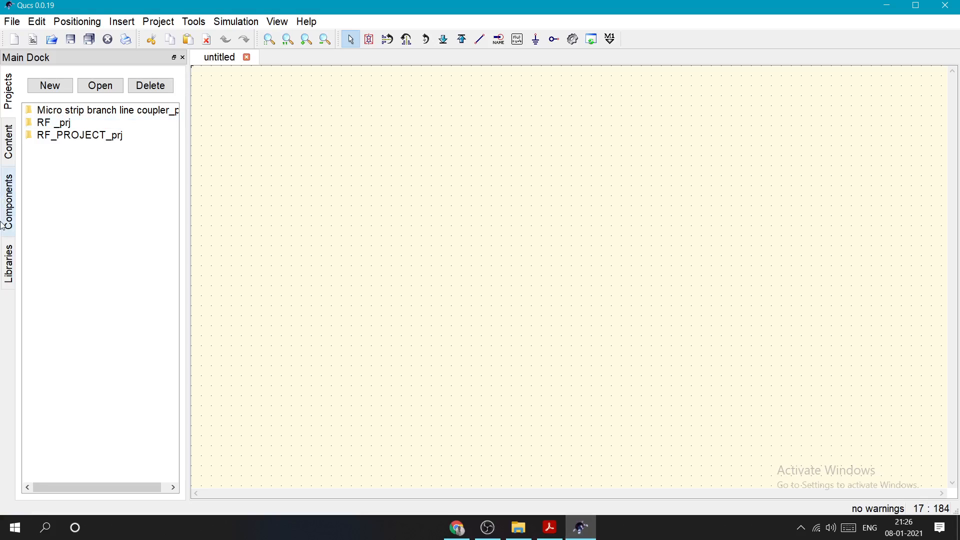
- Place two Power Source ports P1 and P2 from the sources component category
left_click(7, 202)
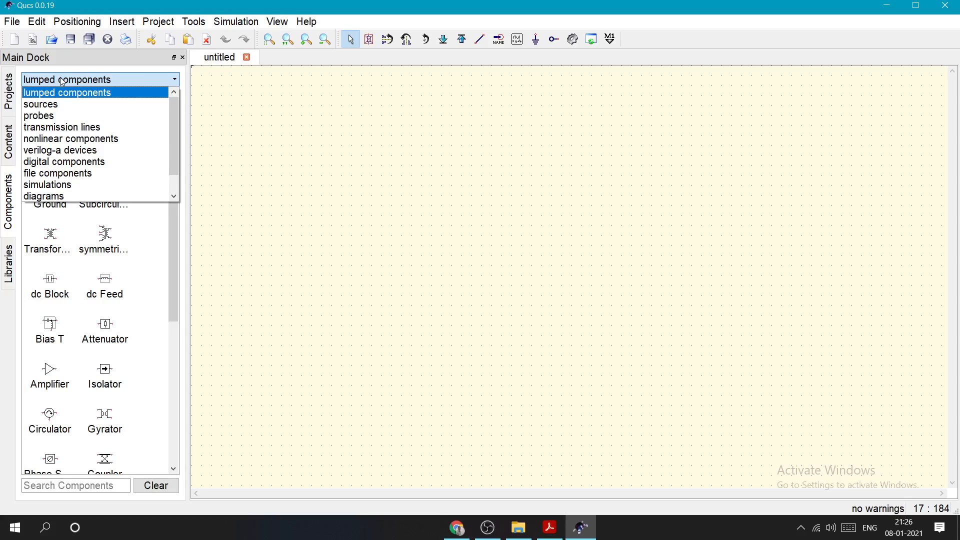
mouse_move(20, 90)
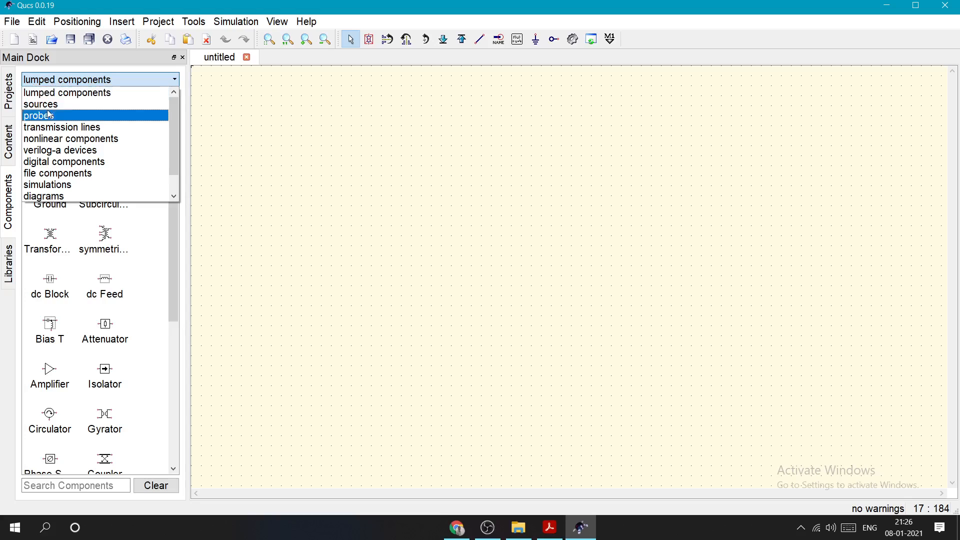
left_click(41, 104)
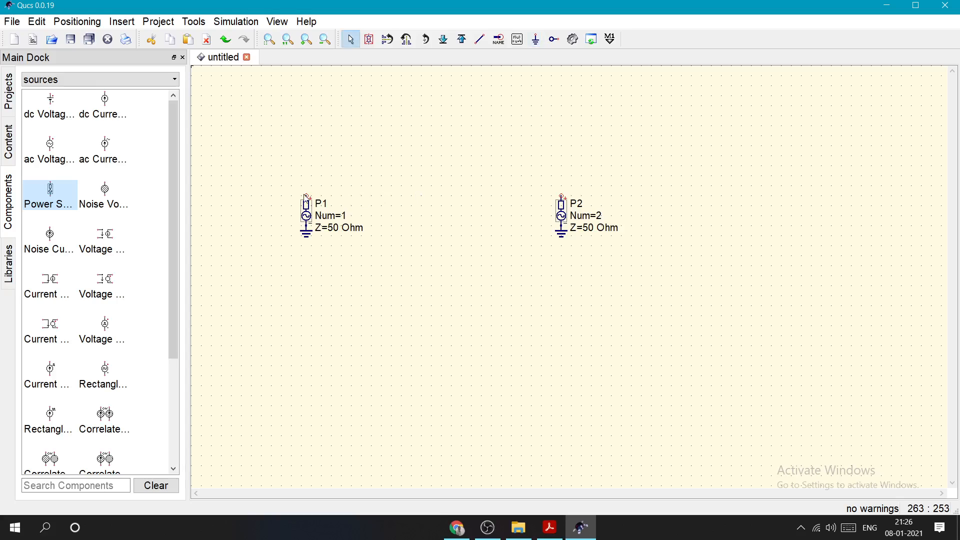
mouse_move(425, 223)
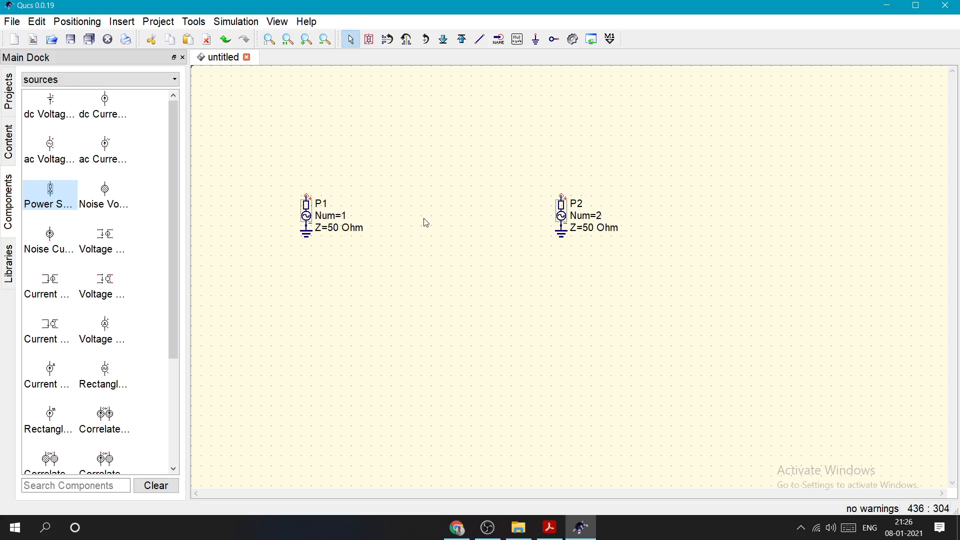
scroll("down", 3)
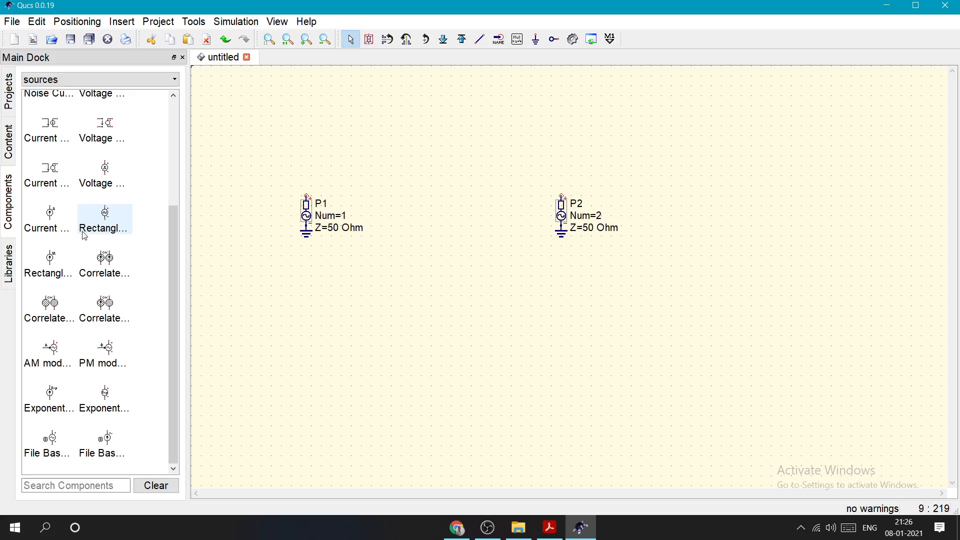
left_click(98, 79)
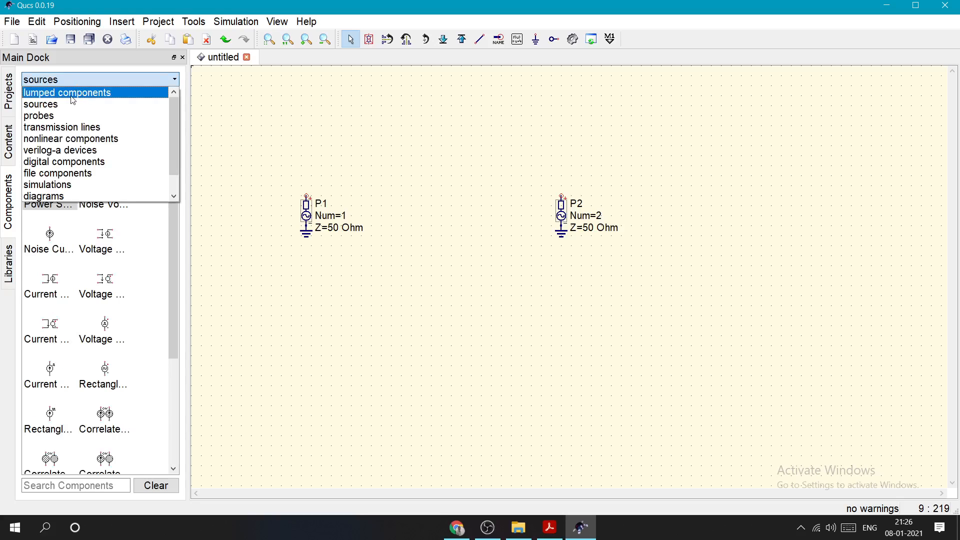
left_click(40, 104)
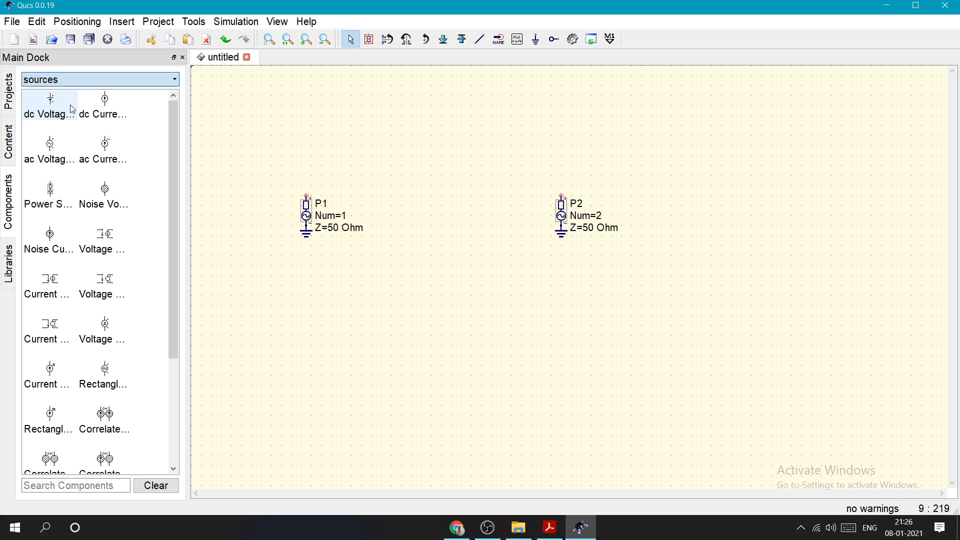
left_click(98, 79)
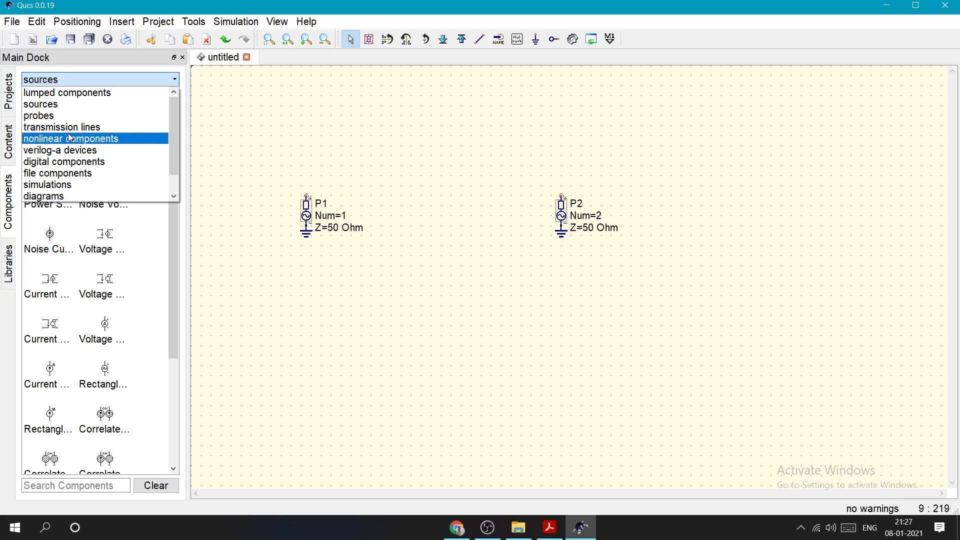
- Place a Microstrip Line MS1 from the transmission lines category between P1 and P2
left_click(61, 127)
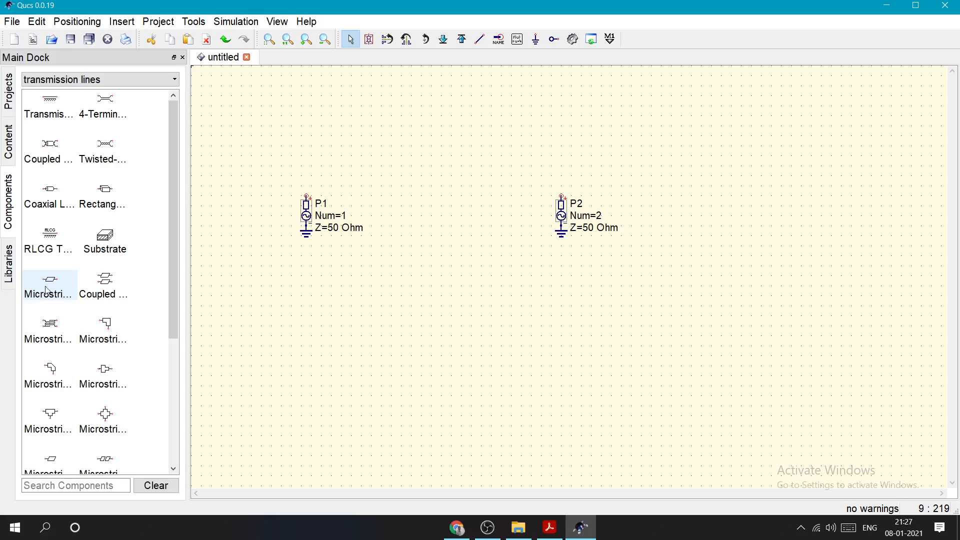
left_click(49, 279)
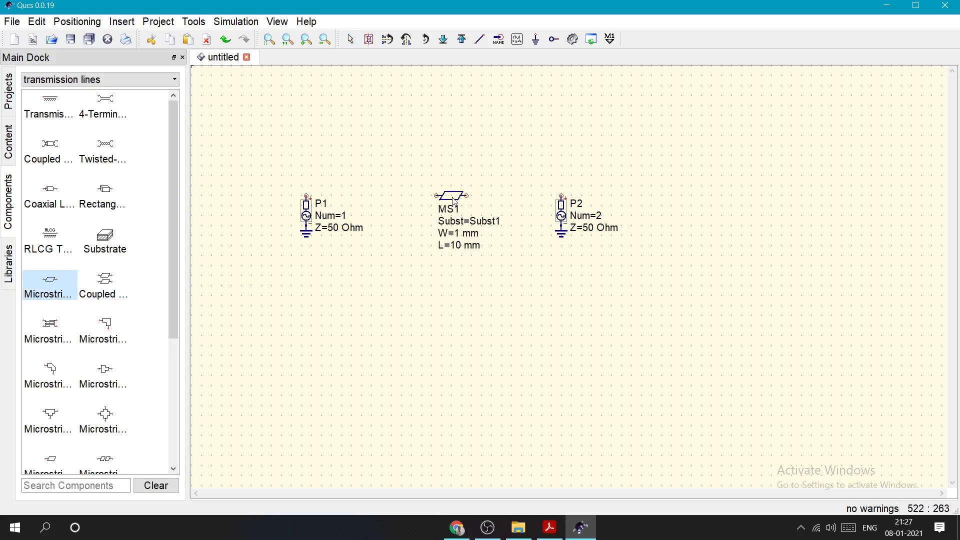
left_click(479, 39)
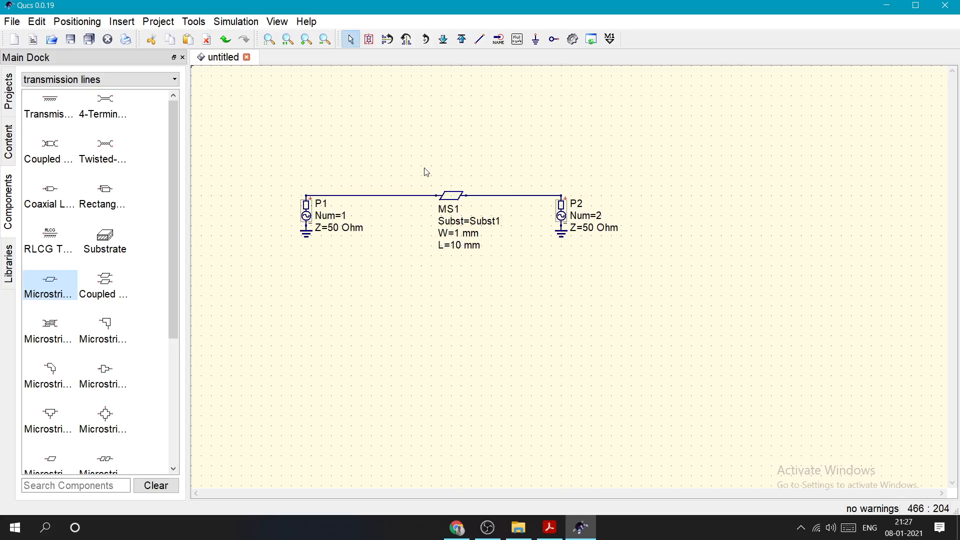
mouse_move(413, 250)
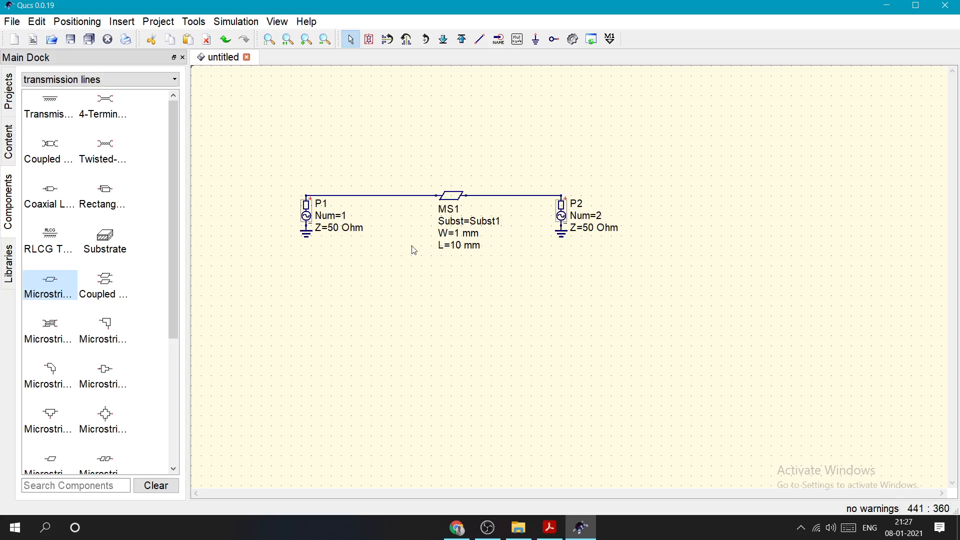
mouse_move(427, 290)
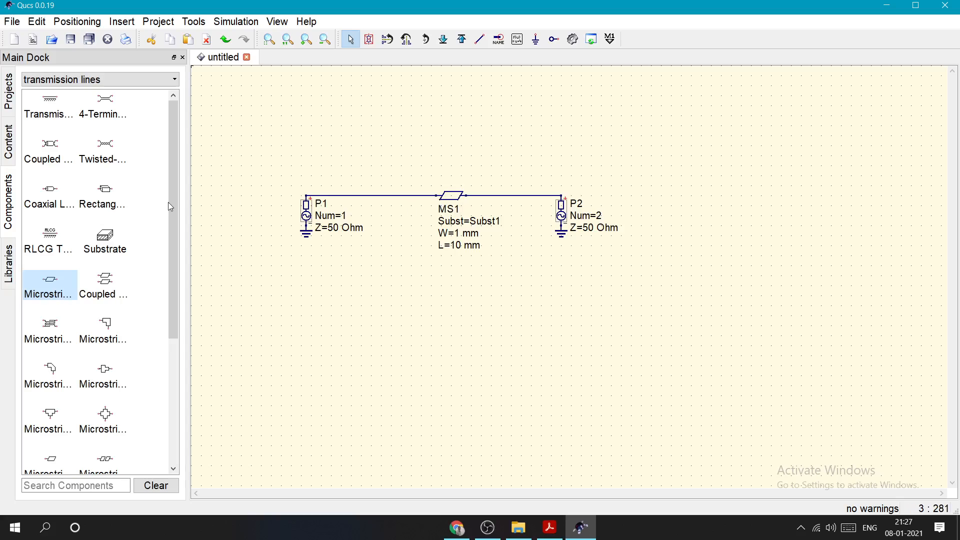
mouse_move(163, 245)
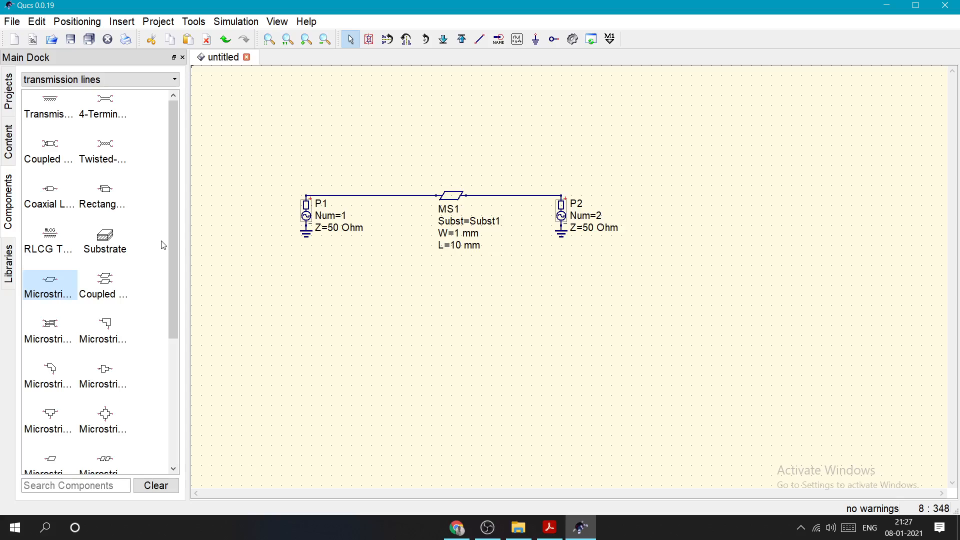
- Place substrate Subst1 with default er=9.8, h=1 mm below port P1
left_click(104, 239)
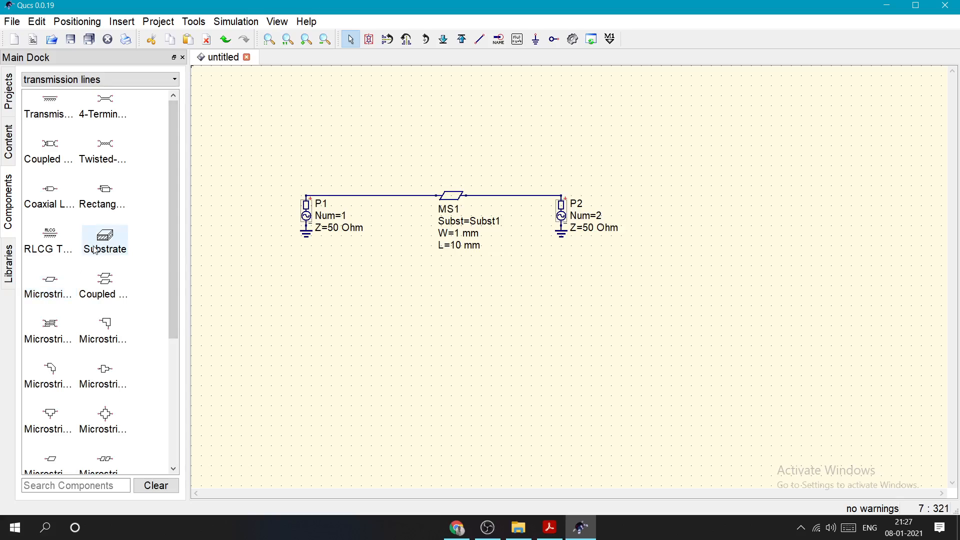
left_click(104, 237)
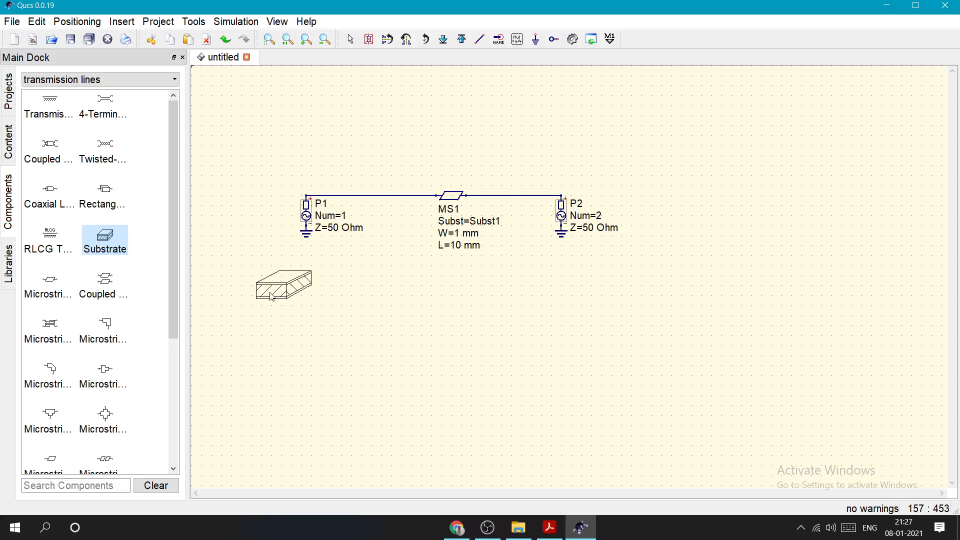
left_click(285, 287)
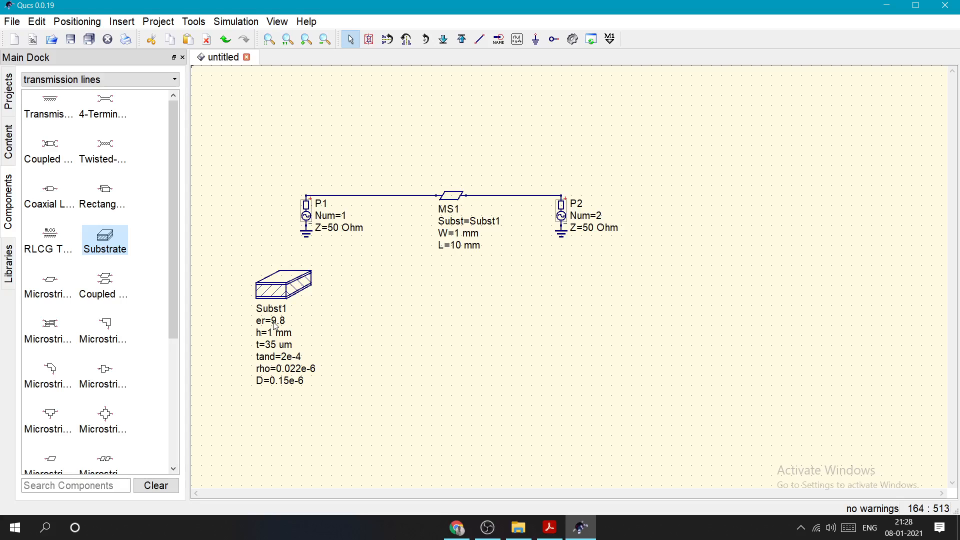
left_click(549, 528)
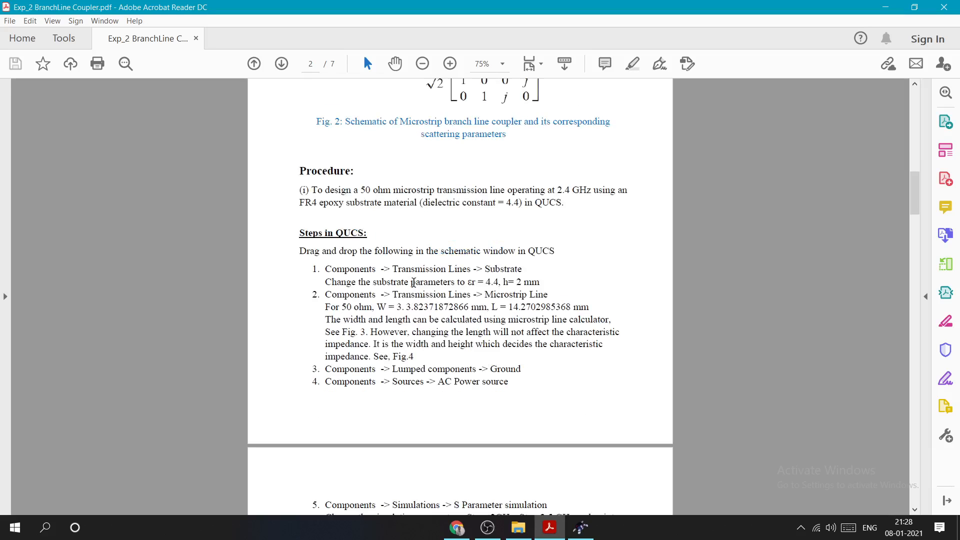
mouse_move(548, 200)
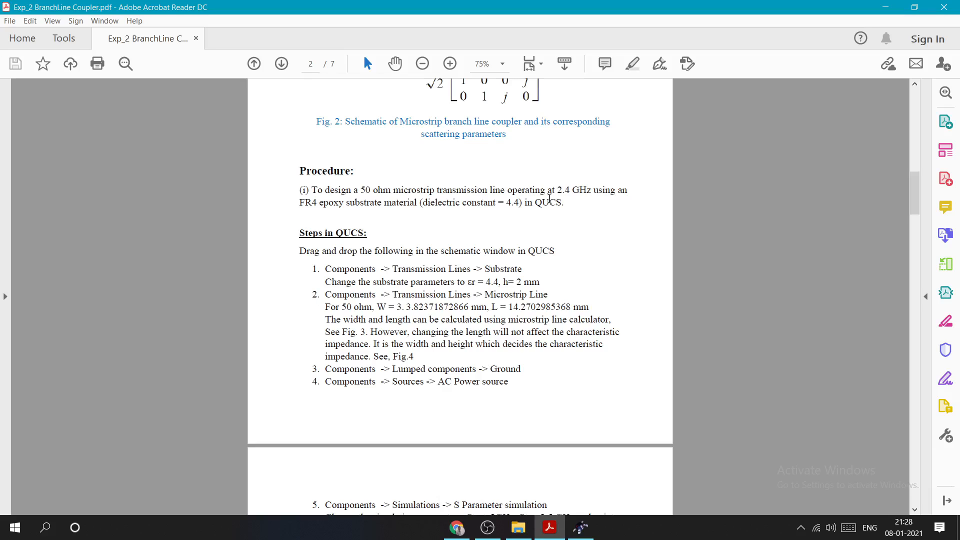
left_click_drag(361, 190, 591, 190)
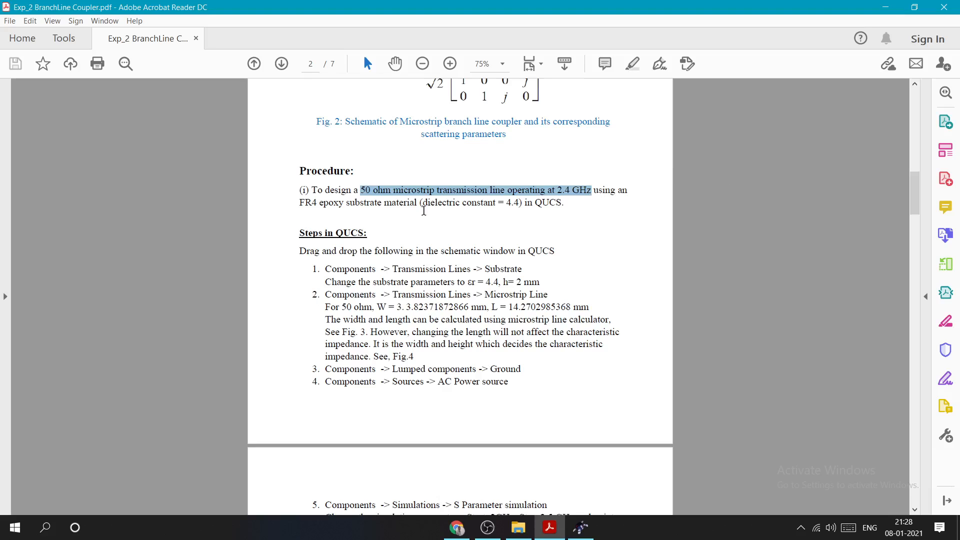
left_click(506, 203)
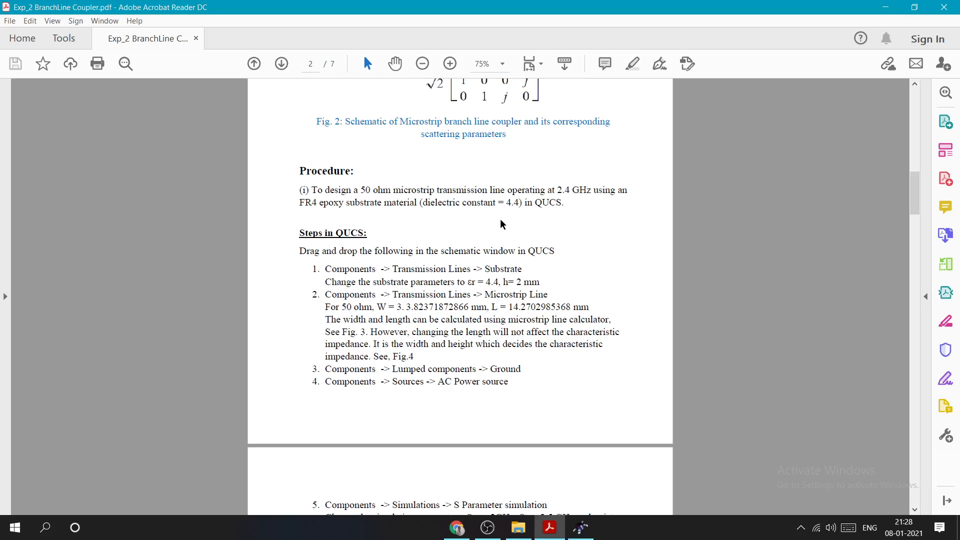
mouse_move(409, 293)
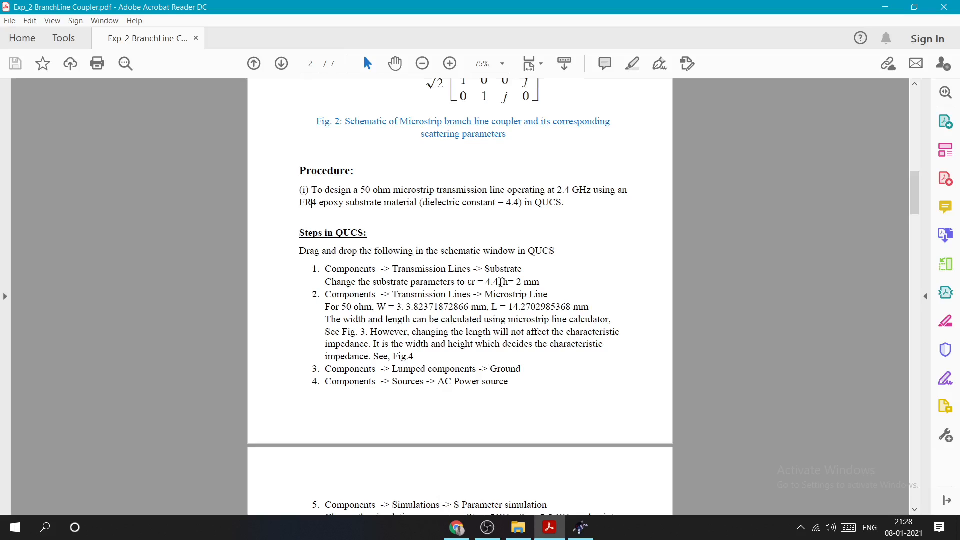
mouse_move(486, 232)
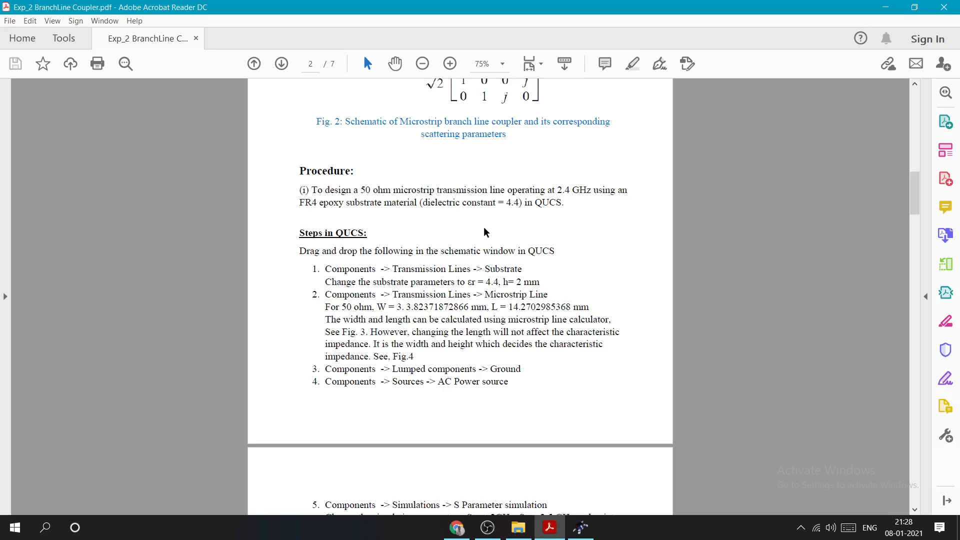
mouse_move(459, 274)
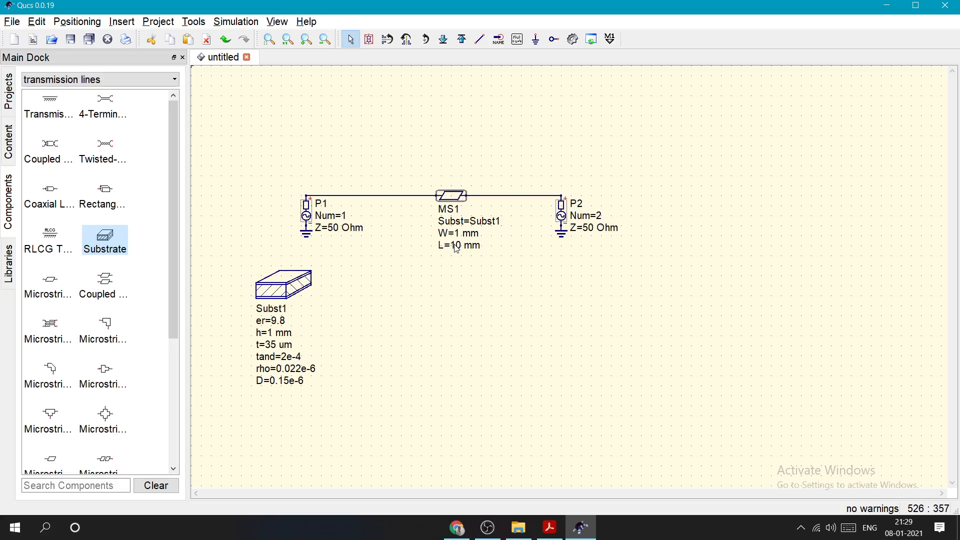
mouse_move(467, 190)
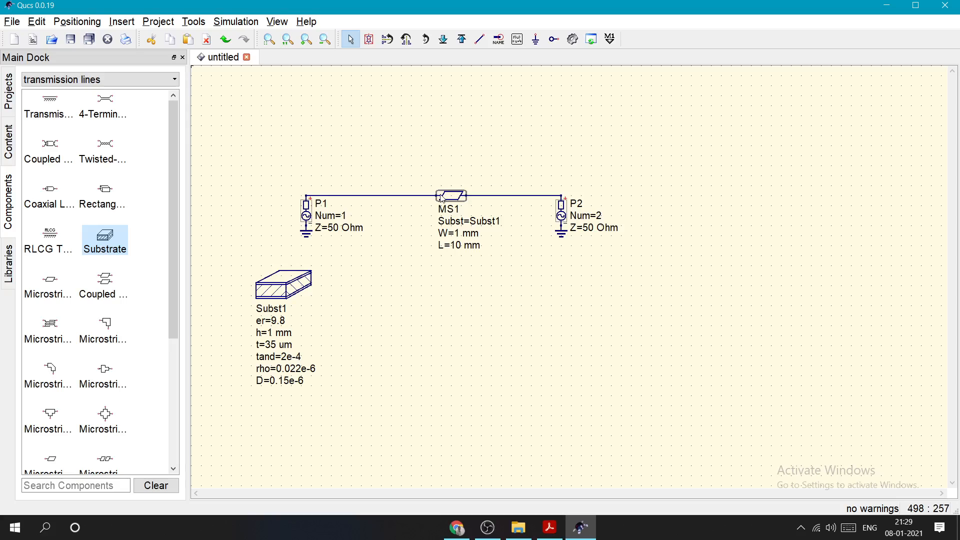
mouse_move(445, 201)
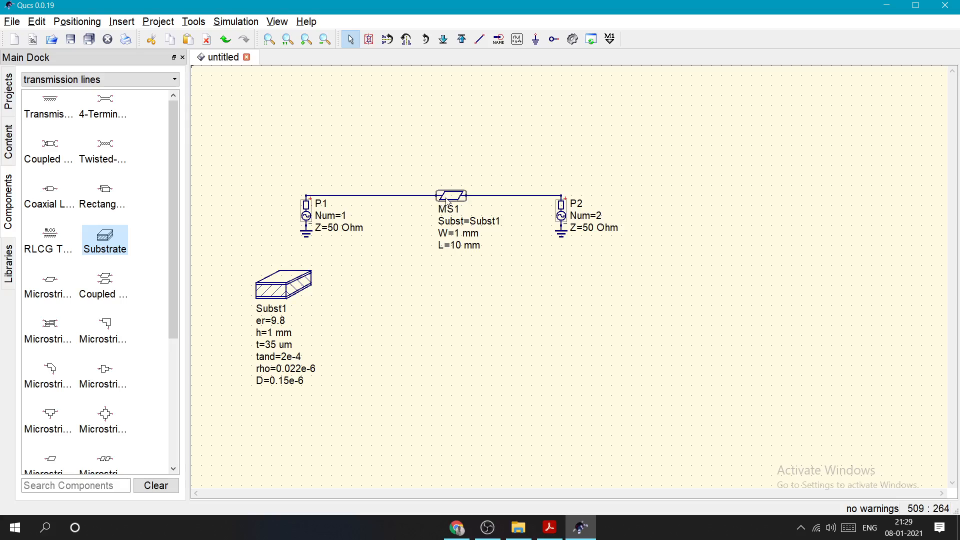
mouse_move(472, 192)
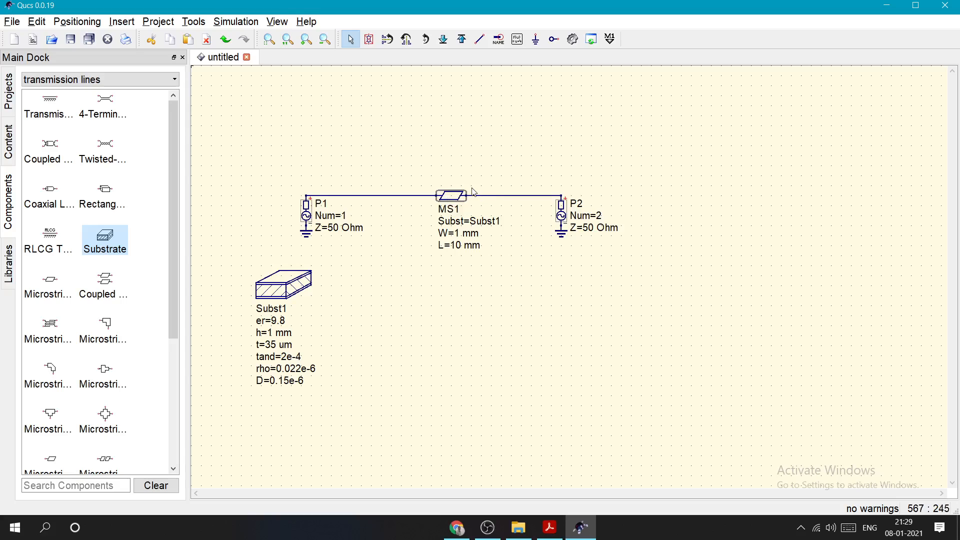
mouse_move(431, 210)
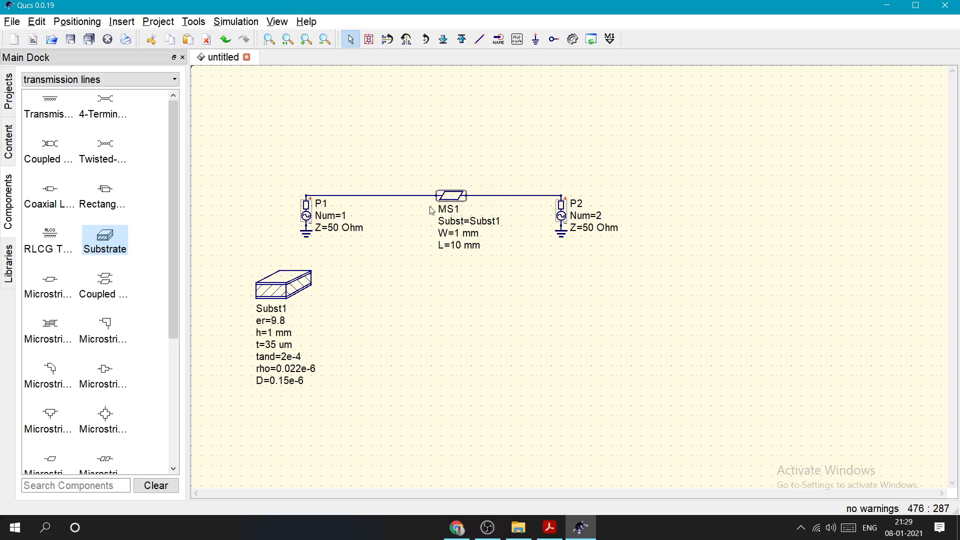
mouse_move(476, 204)
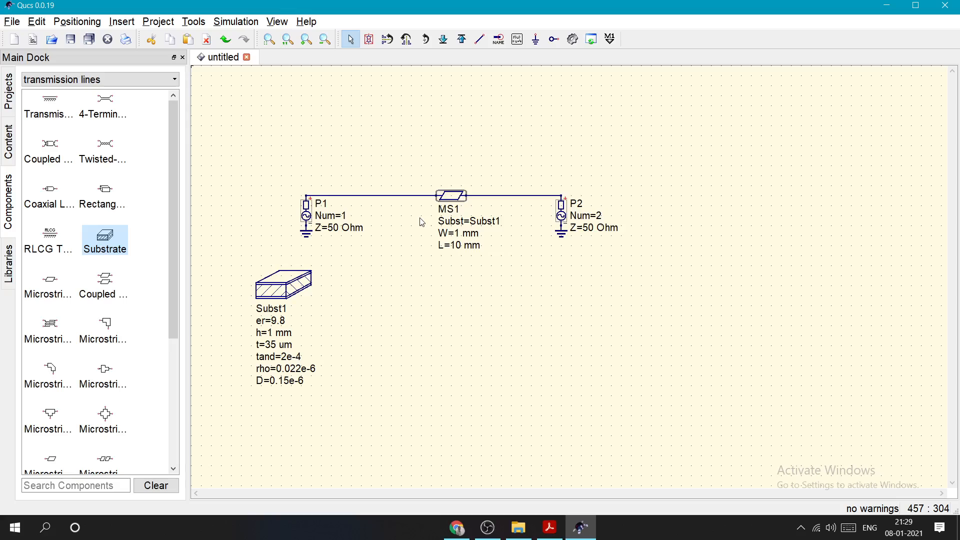
left_click(451, 195)
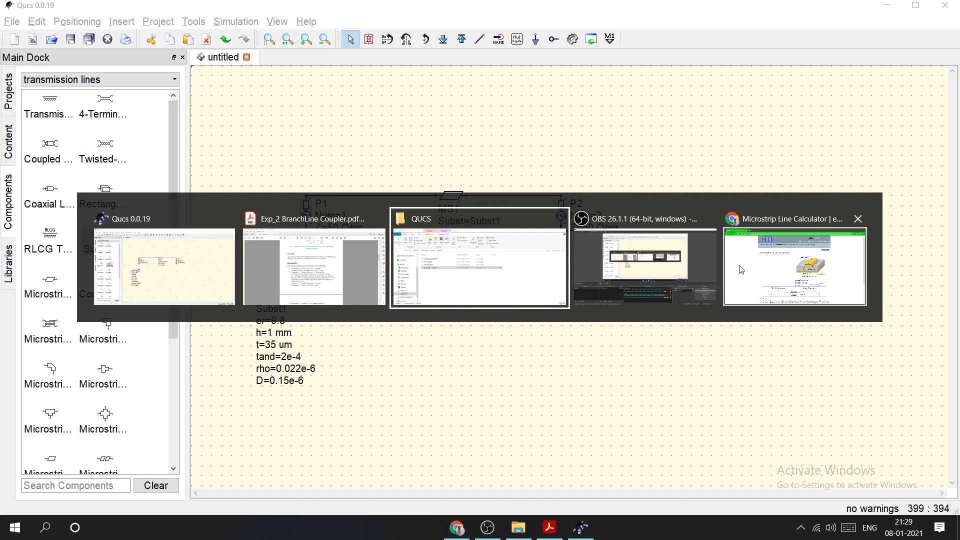
- Search 'micro strip' in a new Chrome tab to open a second emtalk calculator page
left_click(793, 266)
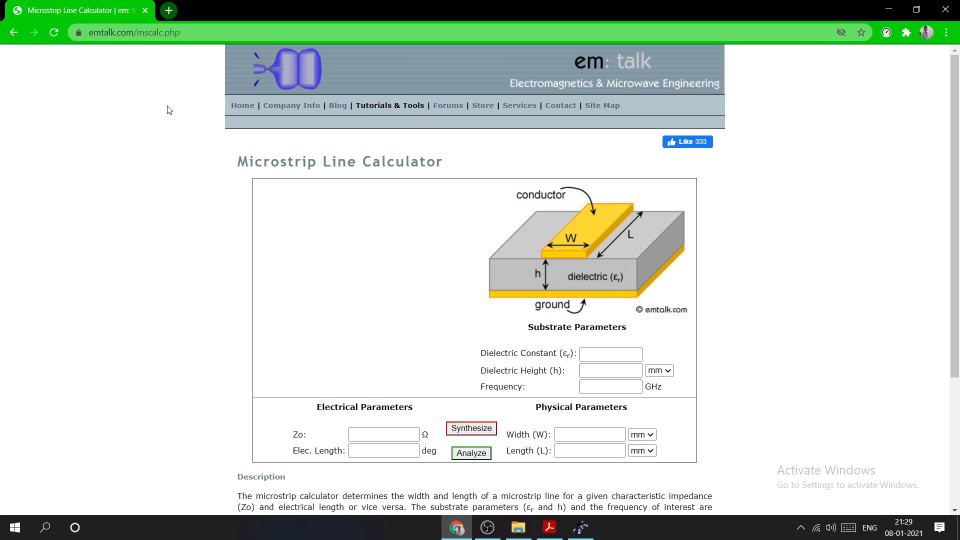
mouse_move(397, 264)
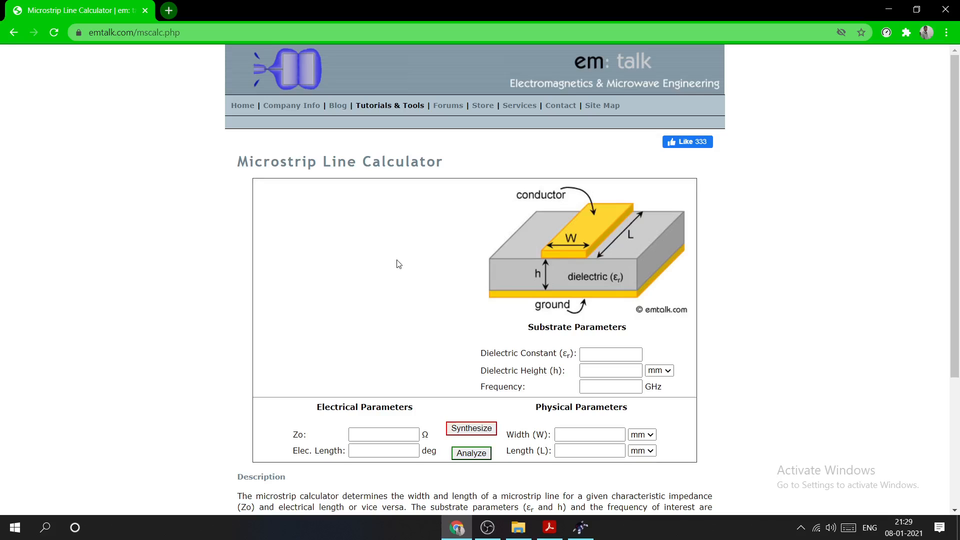
left_click(549, 528)
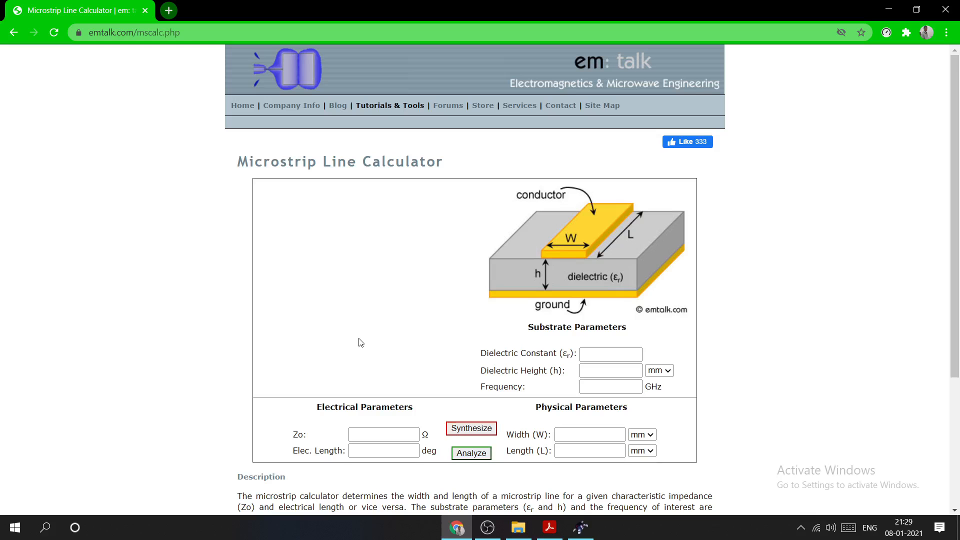
mouse_move(469, 418)
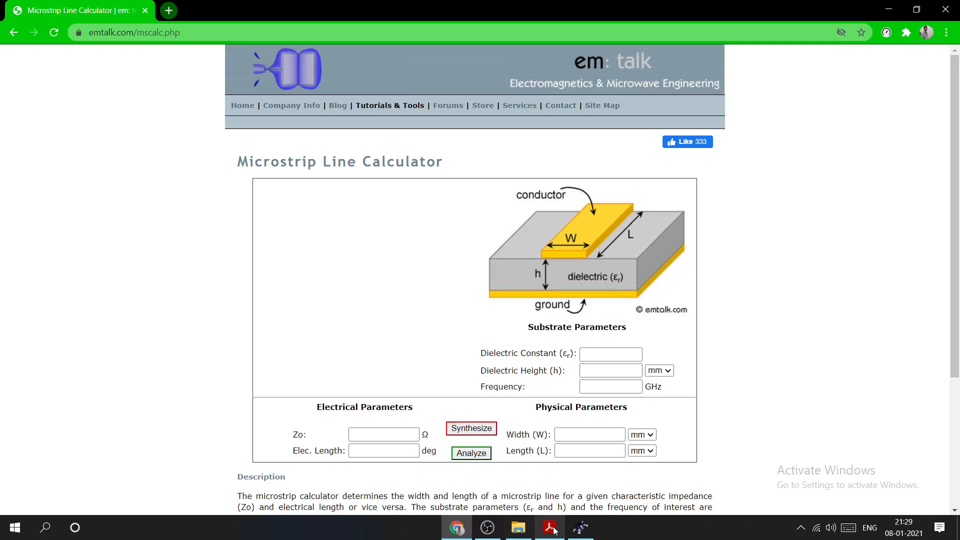
left_click(579, 527)
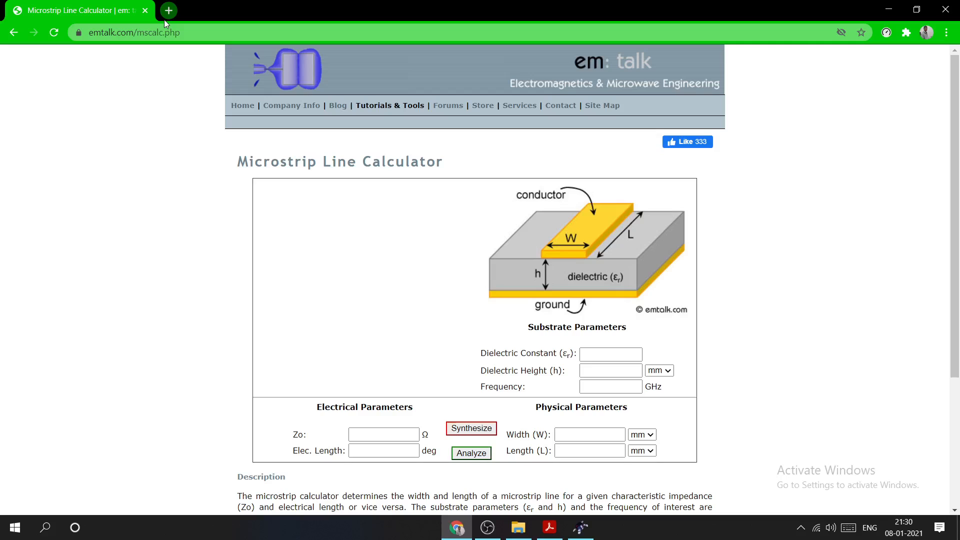
type("micro strip xa")
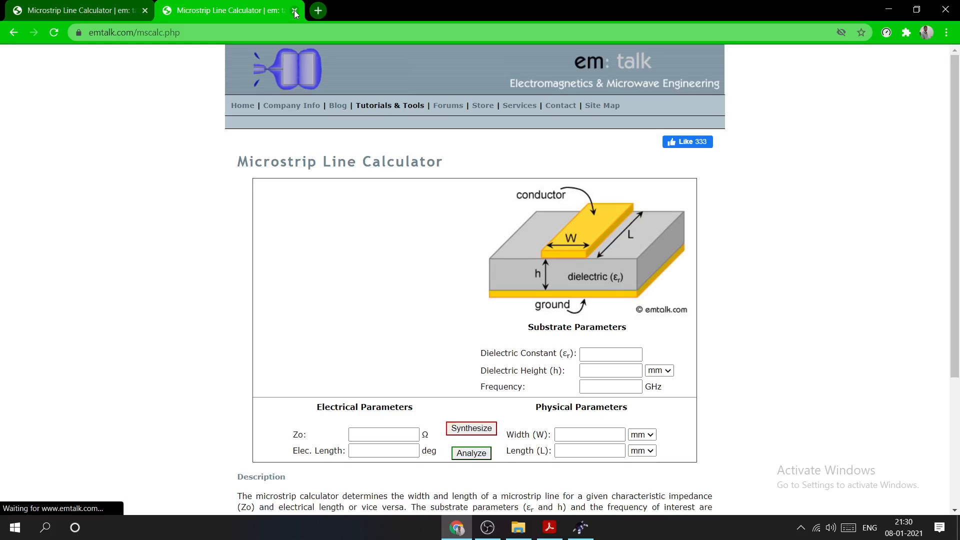
- Enter εr 4.4, h 2 mm, frequency 2.4 GHz, Zo 50 Ω and electrical length 75° in the calculator
left_click(611, 355)
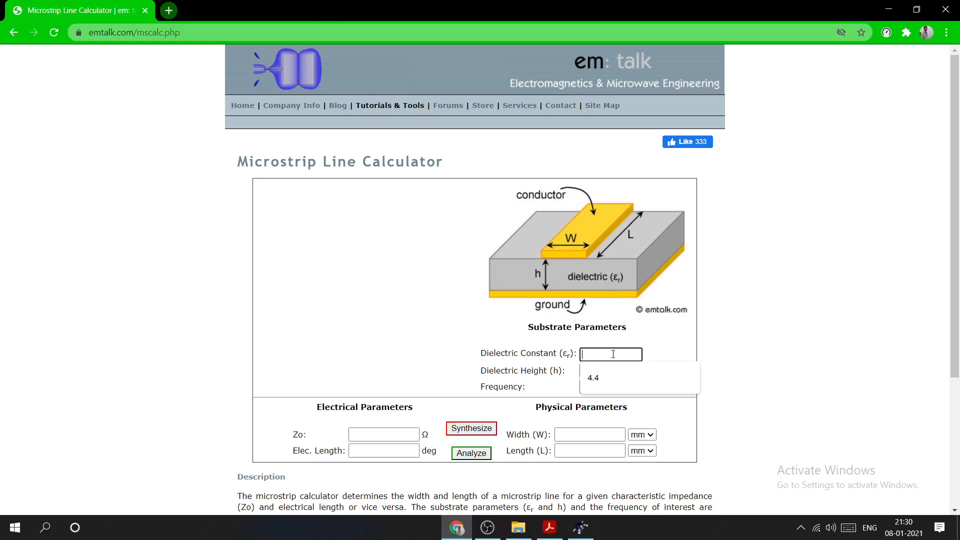
left_click(592, 377)
type("2")
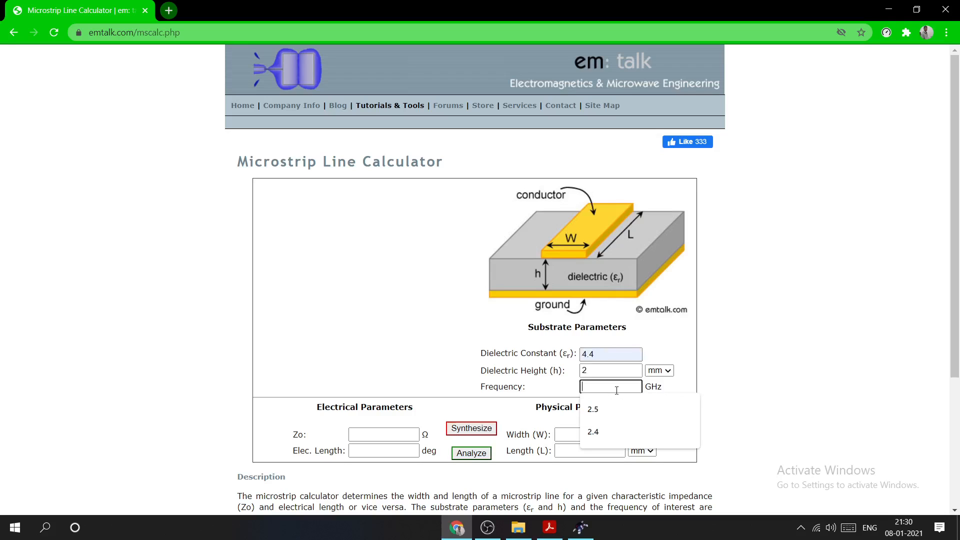
left_click(593, 432)
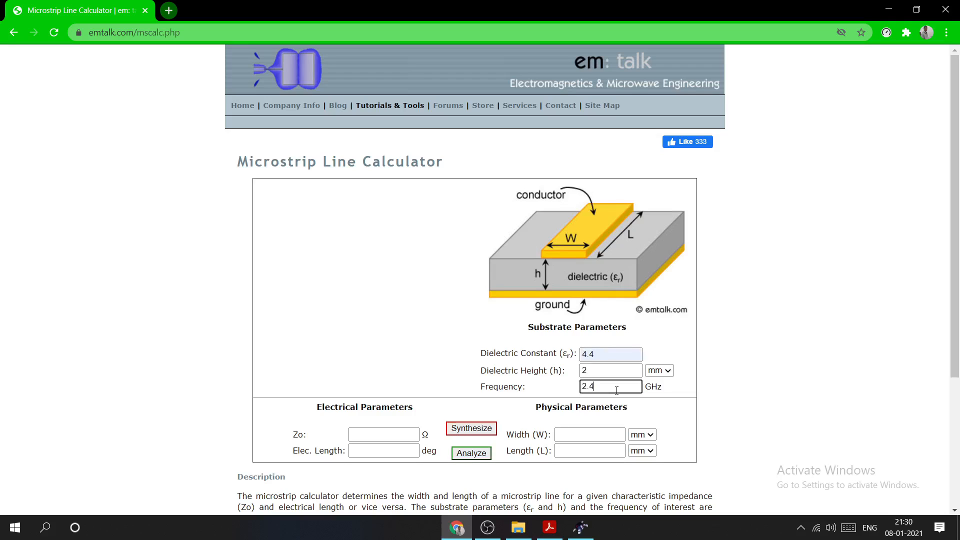
left_click(382, 435)
type("50")
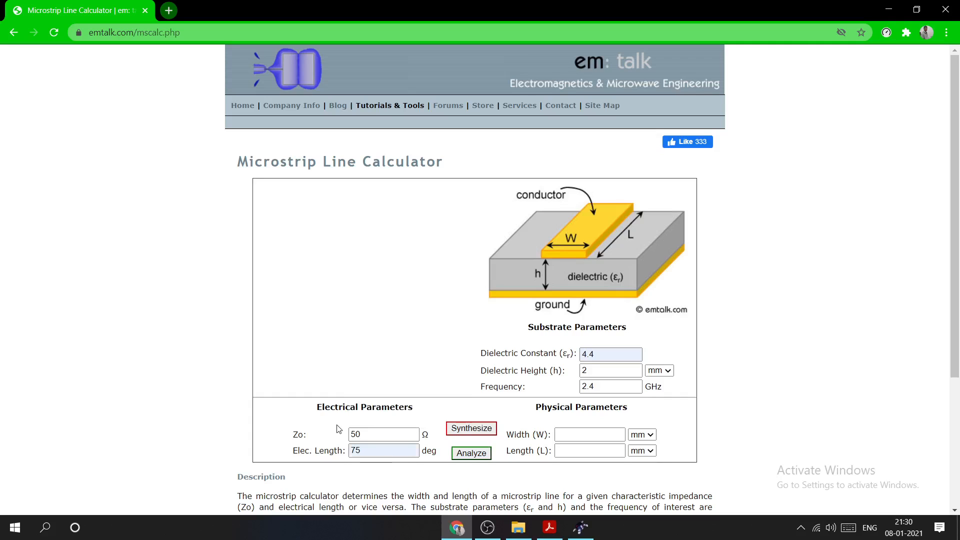
left_click(550, 527)
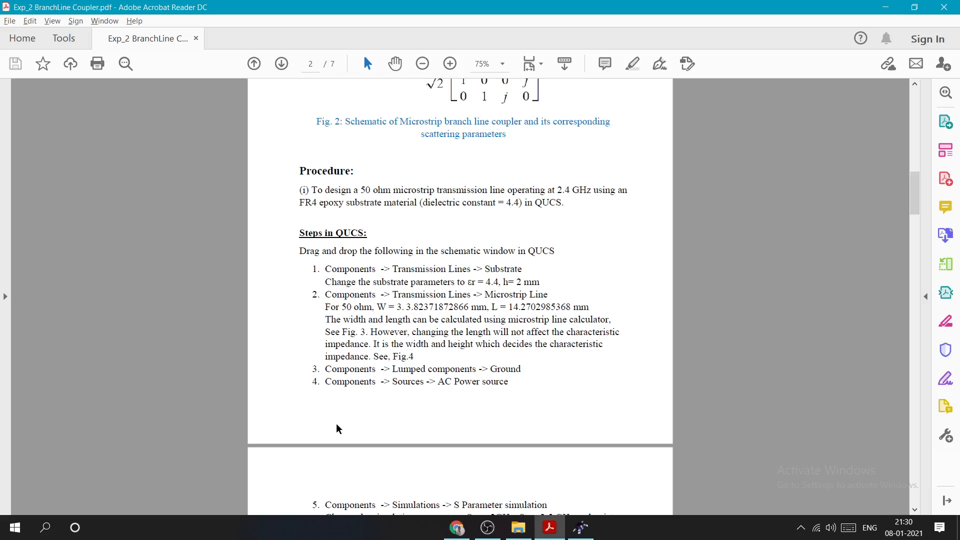
mouse_move(453, 328)
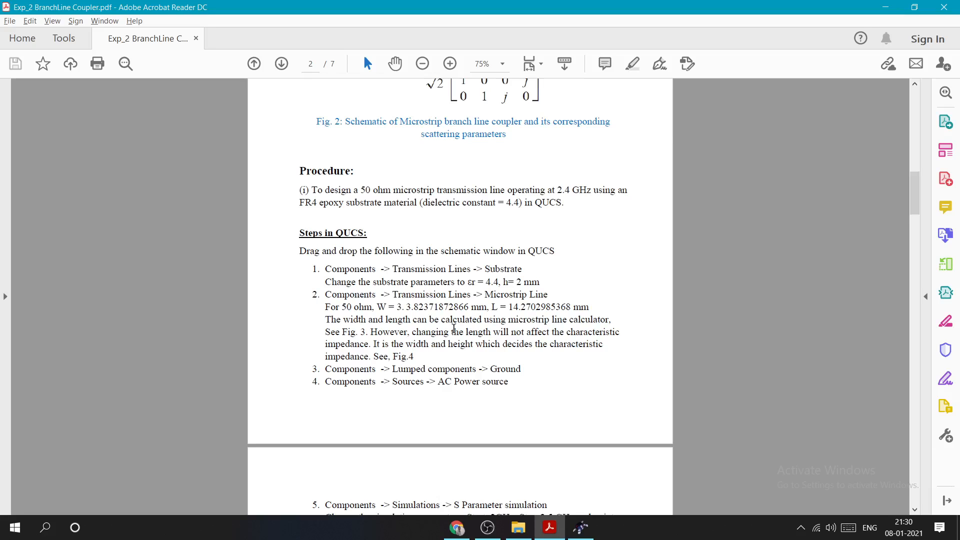
- Return from the handout's procedure page to the emtalk calculator tab
left_click(456, 527)
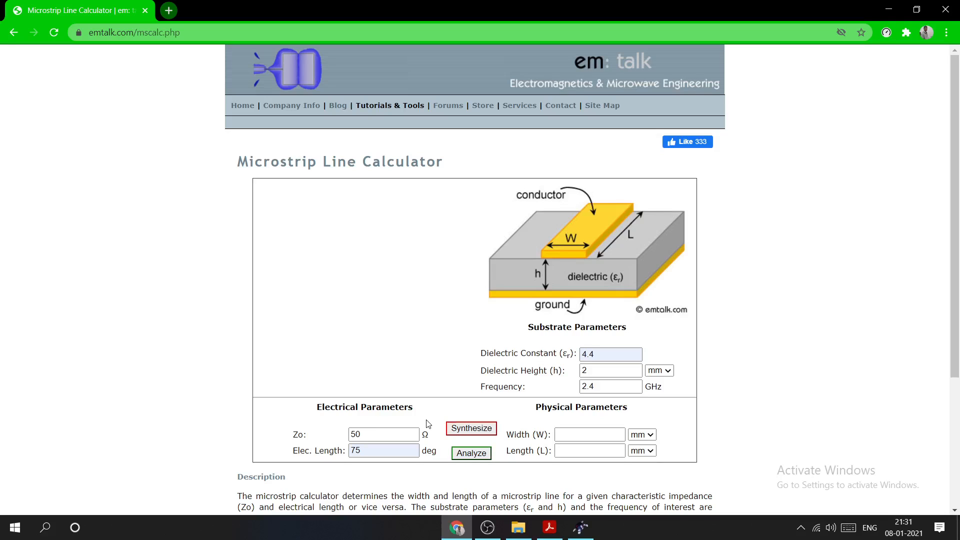
- Synthesize the 50-ohm line, yielding W ≈ 3.8237 mm and L ≈ 14.2703 mm
left_click(471, 428)
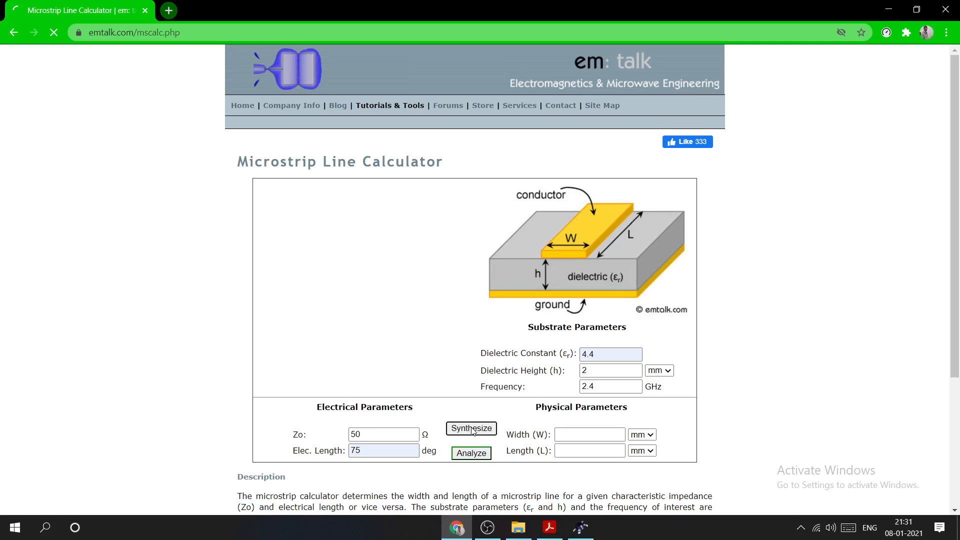
left_click(471, 428)
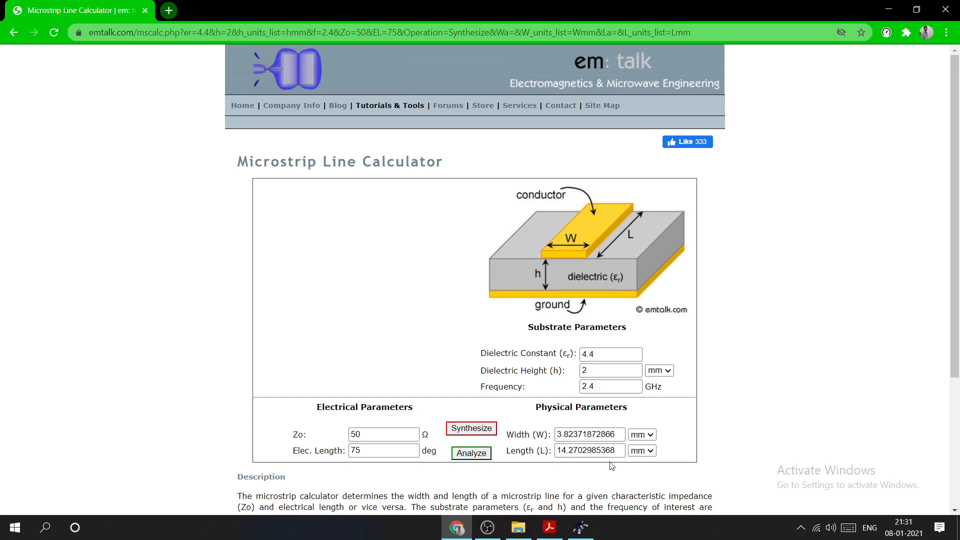
- Set MS1 properties to W=3.82371872866 mm and L=14.2702985368 mm
right_click(450, 195)
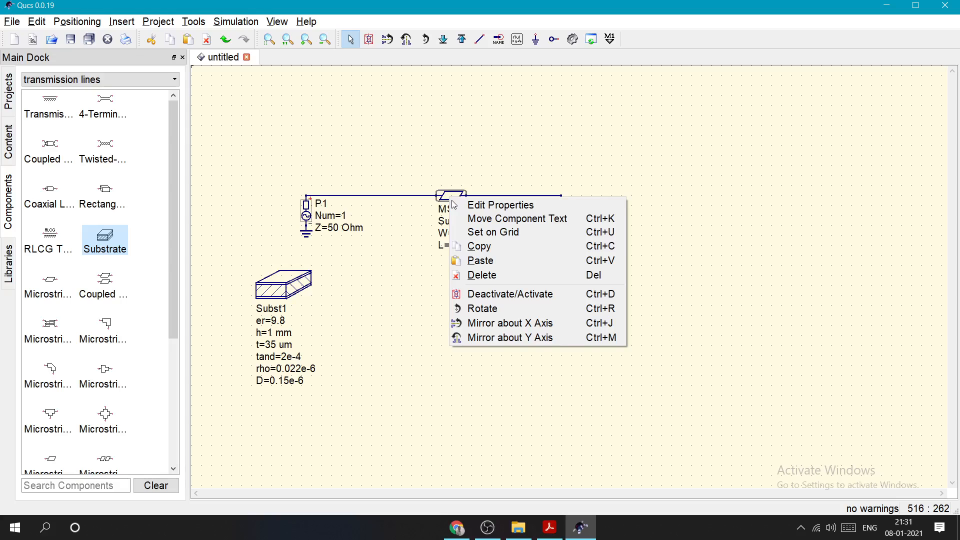
left_click(500, 204)
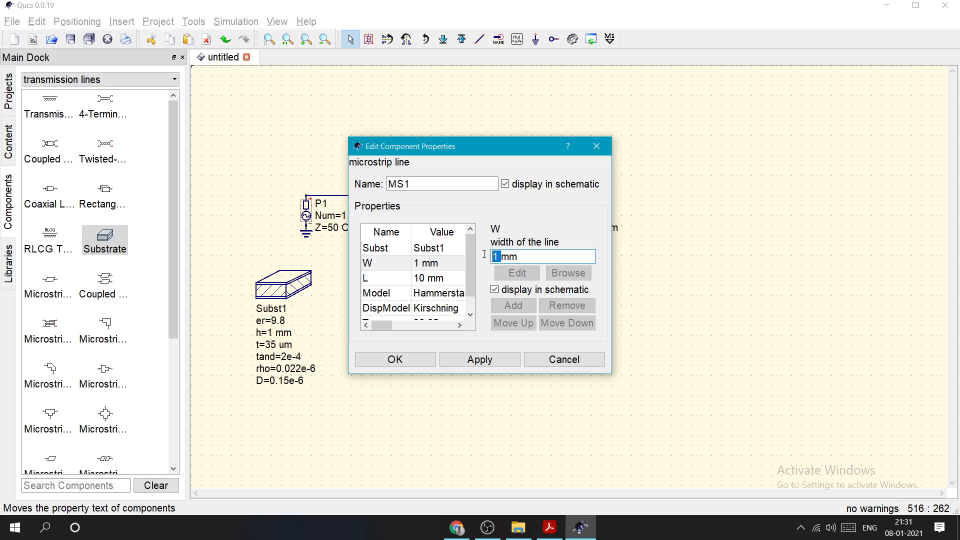
left_click(429, 277)
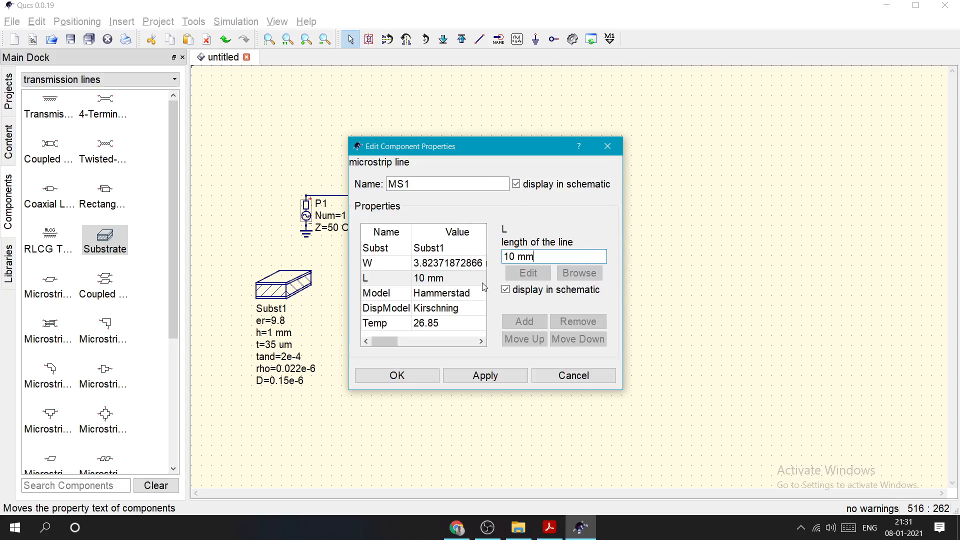
key("backspace")
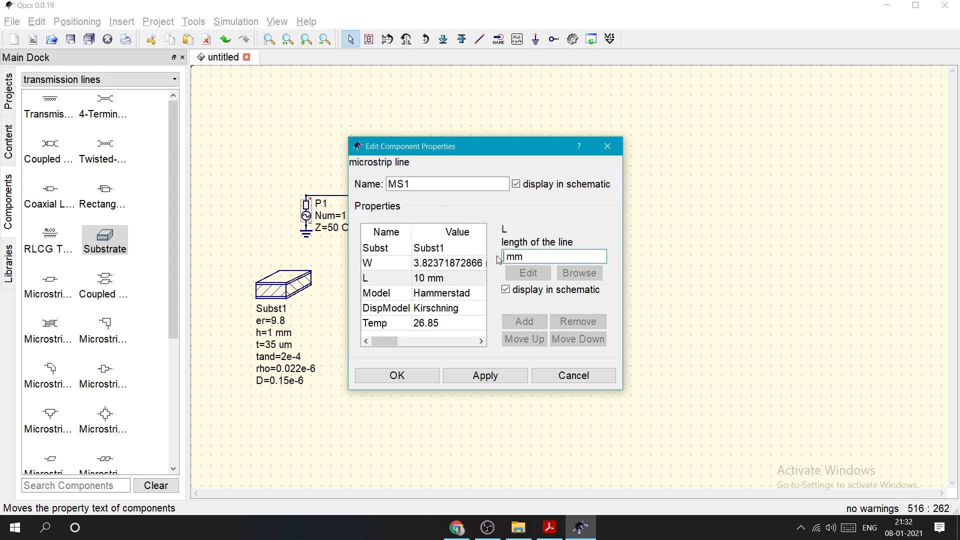
left_click(396, 375)
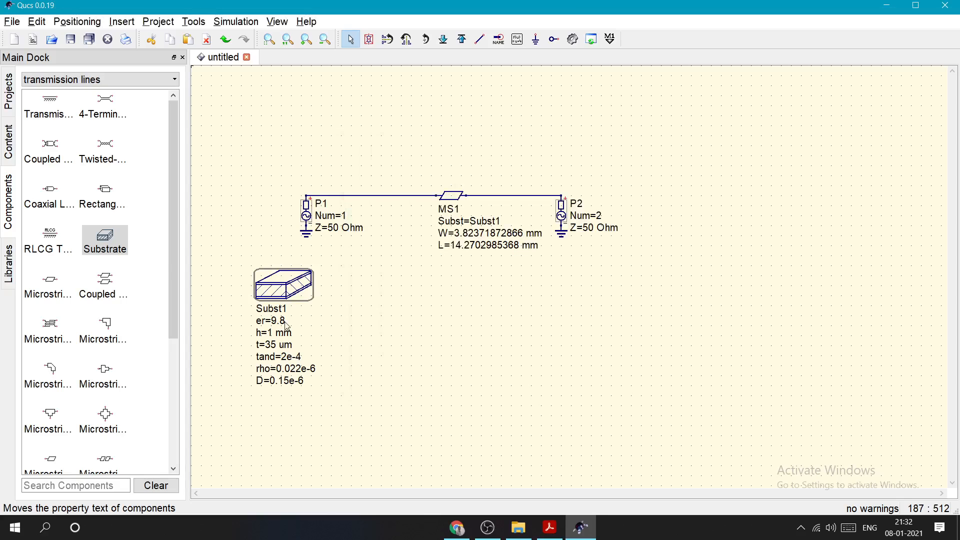
- Set substrate Subst1 height h to 2 mm and confirm its properties
double_click(282, 283)
type("2")
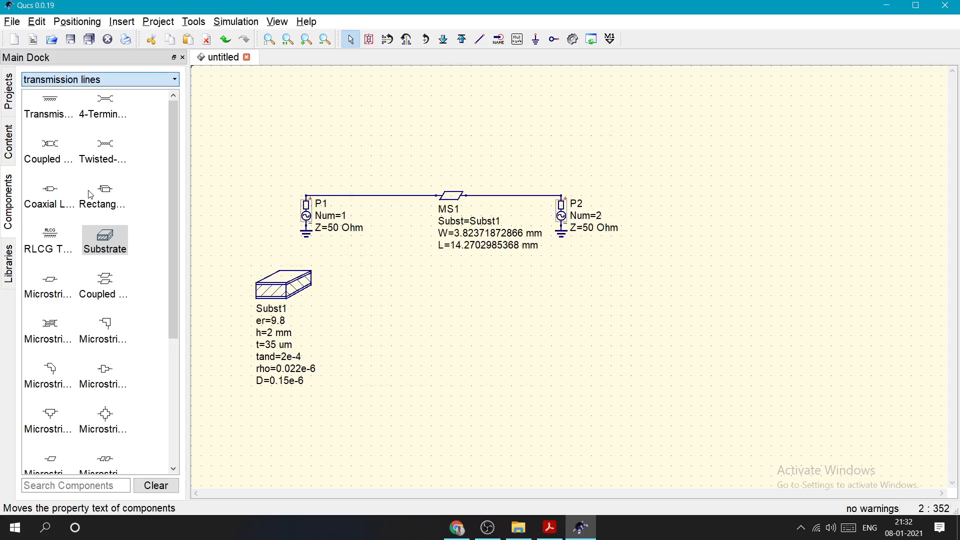
left_click(100, 79)
type("2.5GHz")
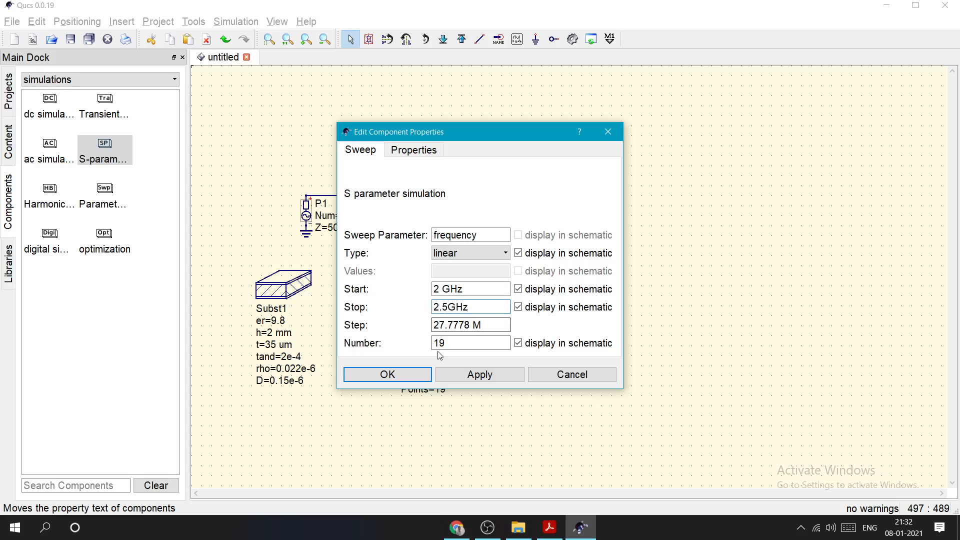
- Set the S-parameter sweep to 2 GHz–2.5 GHz with 19 points
left_click(479, 374)
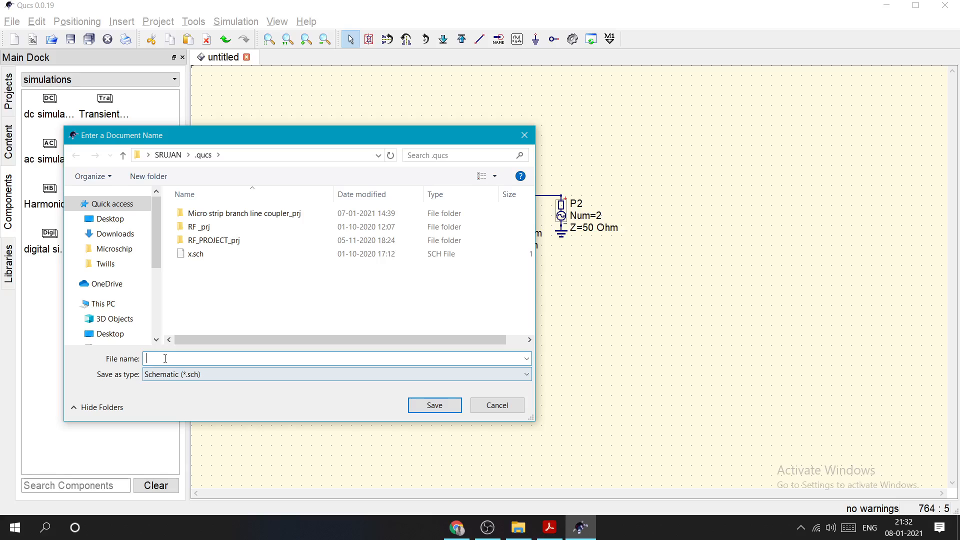
- Save the schematic as exp1, simulate it and start a Cartesian diagram of the results
type("tr")
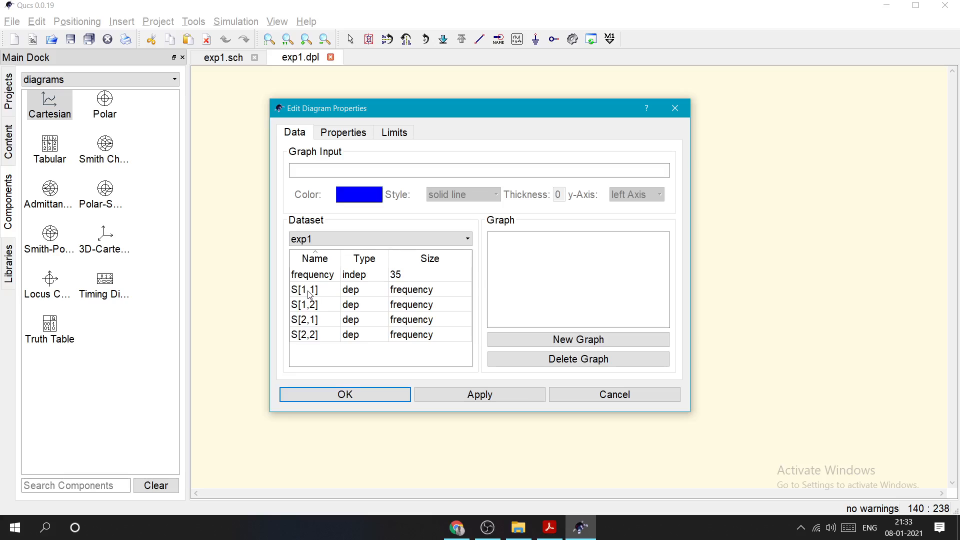
- Add S[1,1] as a graph in the Cartesian diagram, then switch to the procedure PDF
double_click(312, 289)
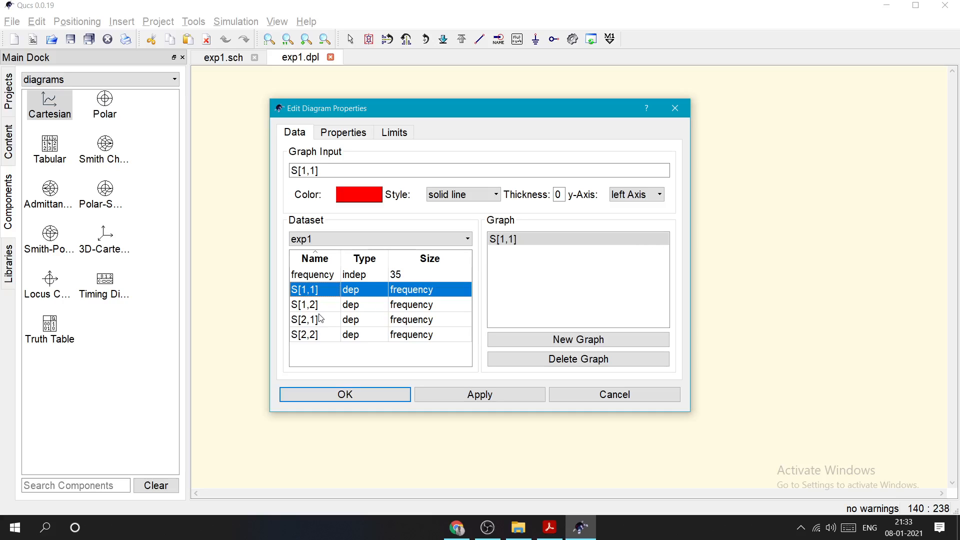
left_click(548, 527)
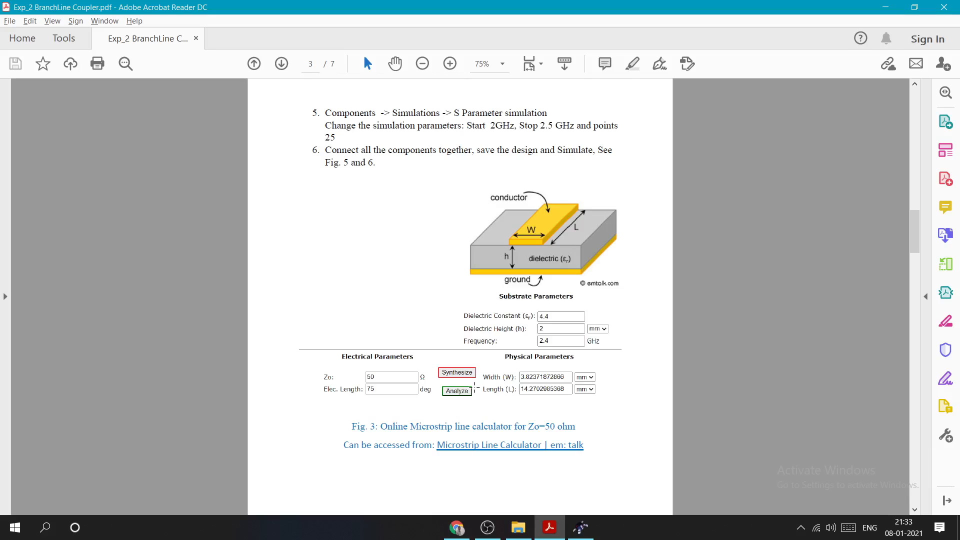
- Scroll through the handout PDF and return to page 1 with the branch line coupler photo
scroll("down", 3)
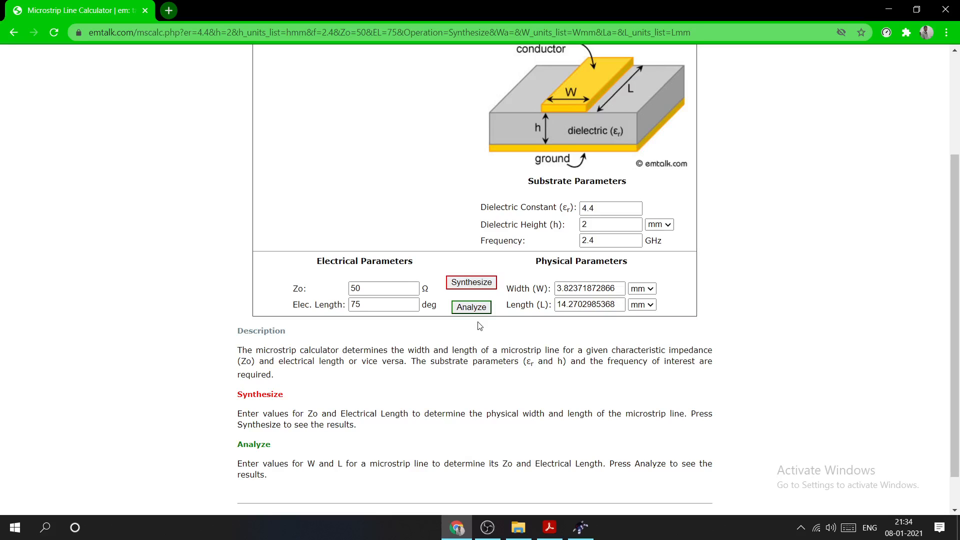
left_click(548, 527)
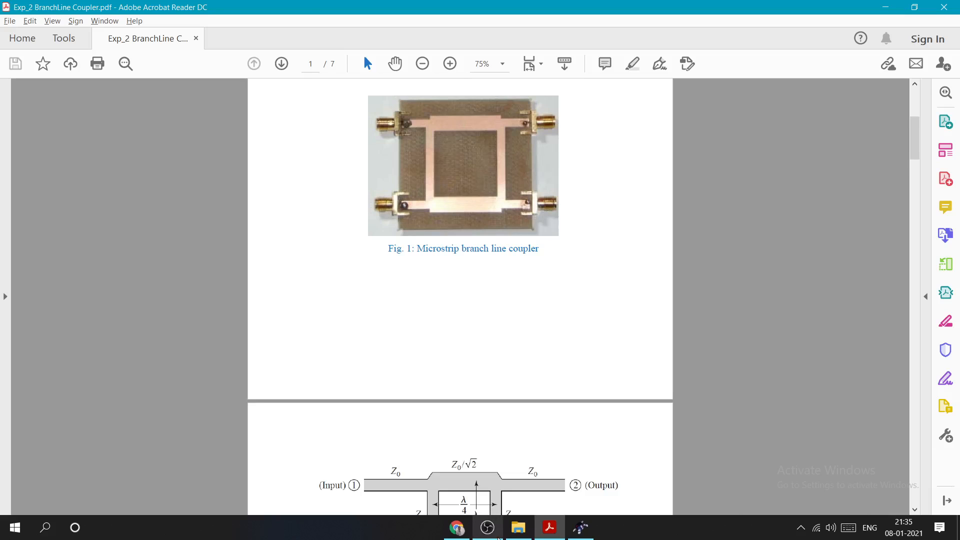